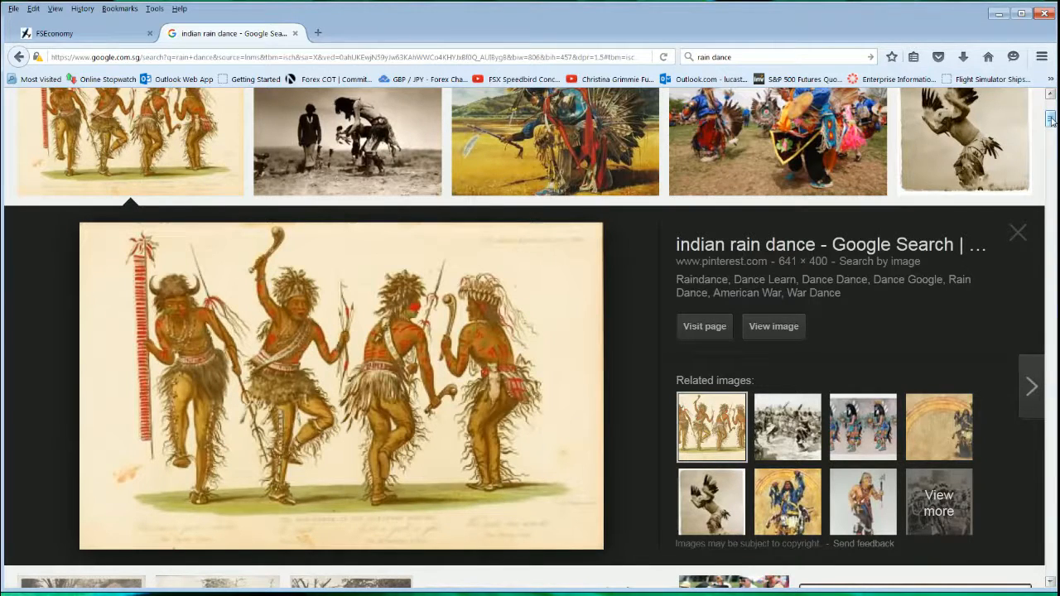
Scroll through the 'indian rain dance' image results to reach the Native American painting
scroll("down", 3)
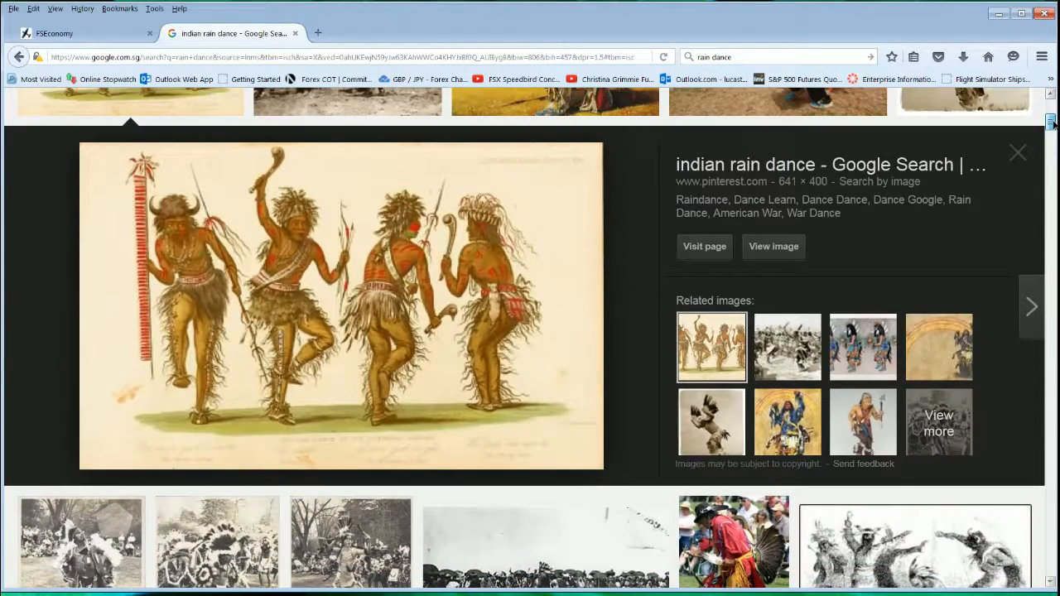
scroll("down", 3)
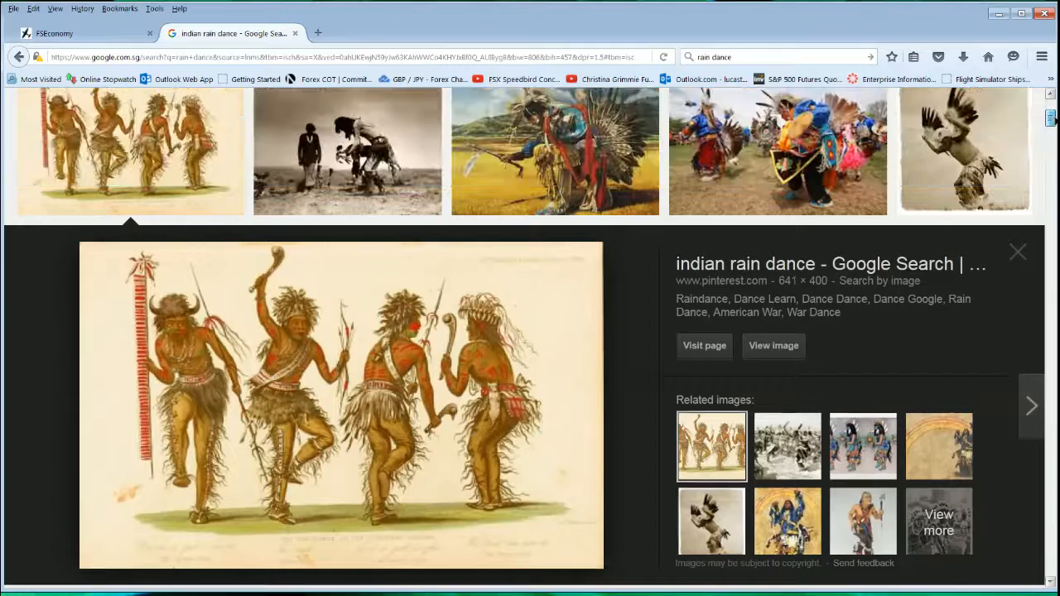
scroll("down", 3)
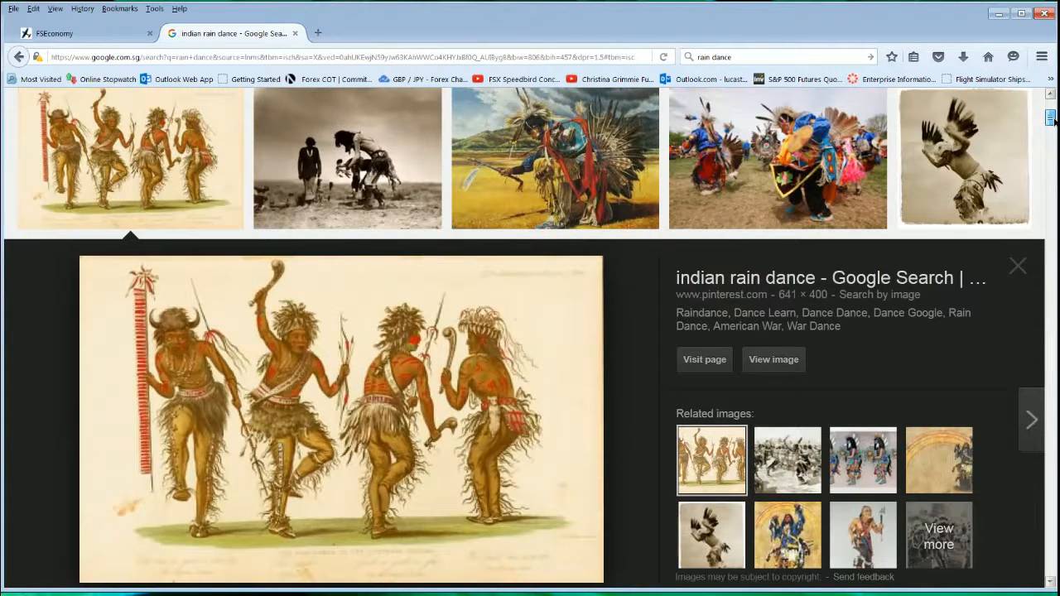
scroll("up", 3)
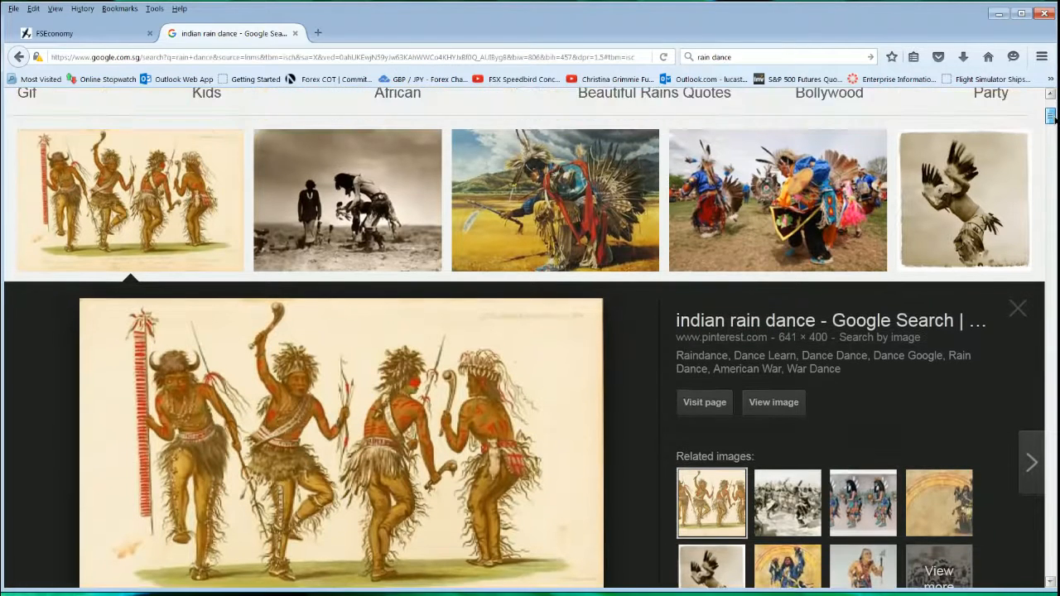
scroll("down", 3)
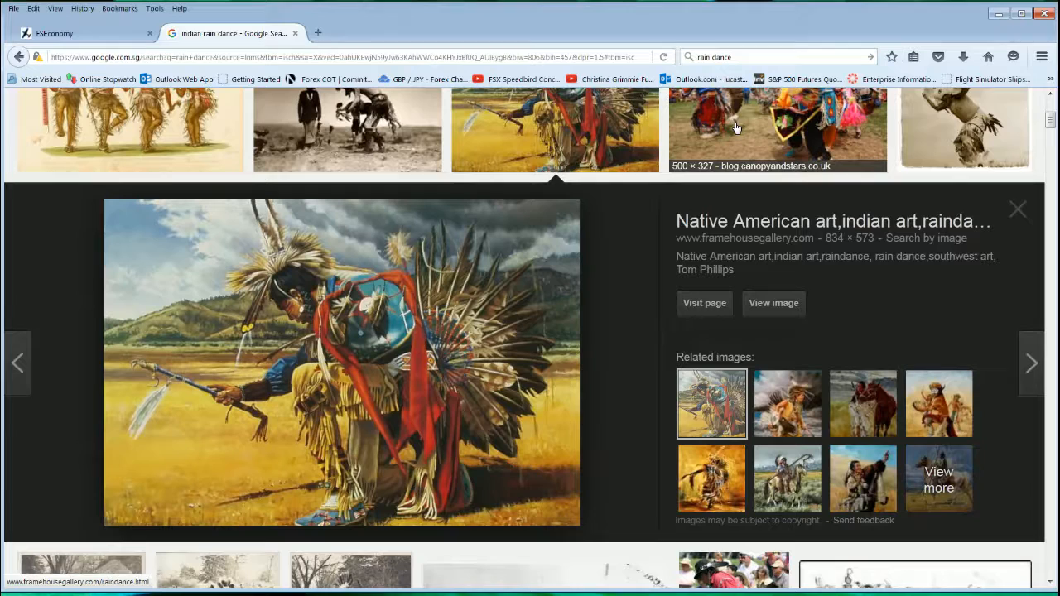
mouse_move(696, 12)
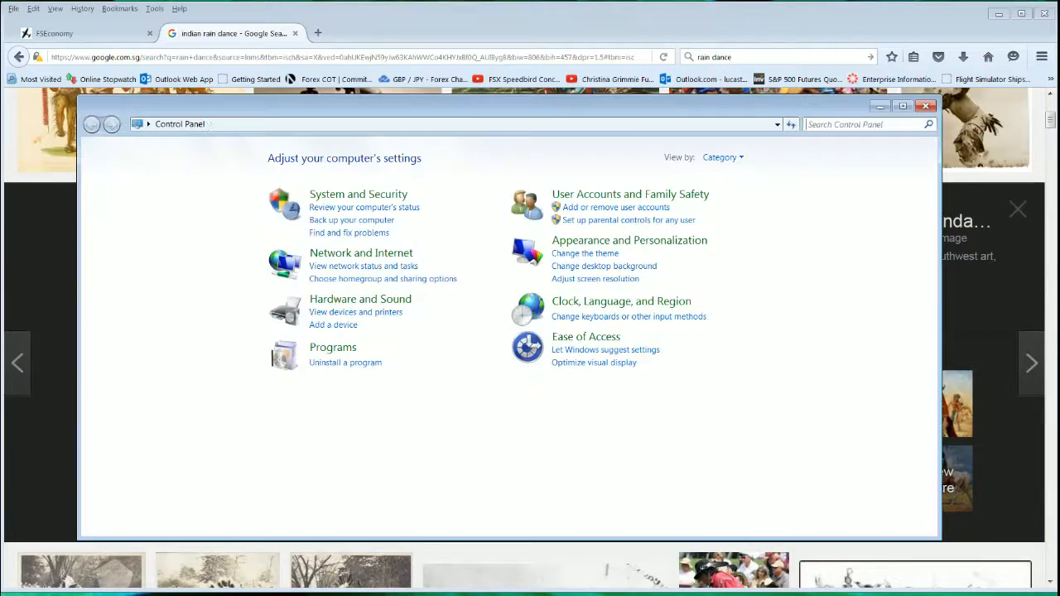
mouse_move(384, 362)
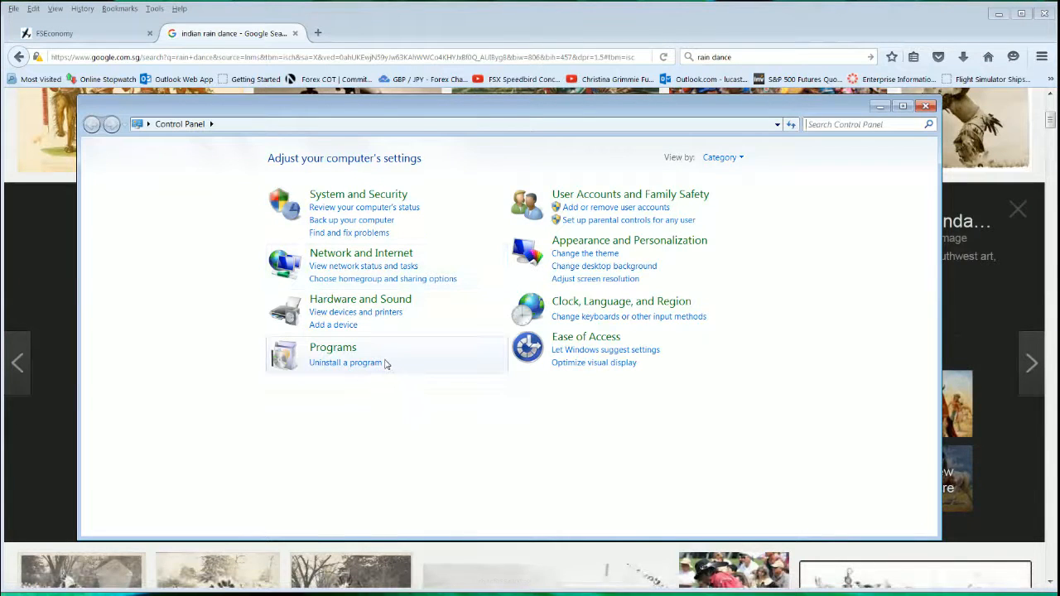
mouse_move(333, 348)
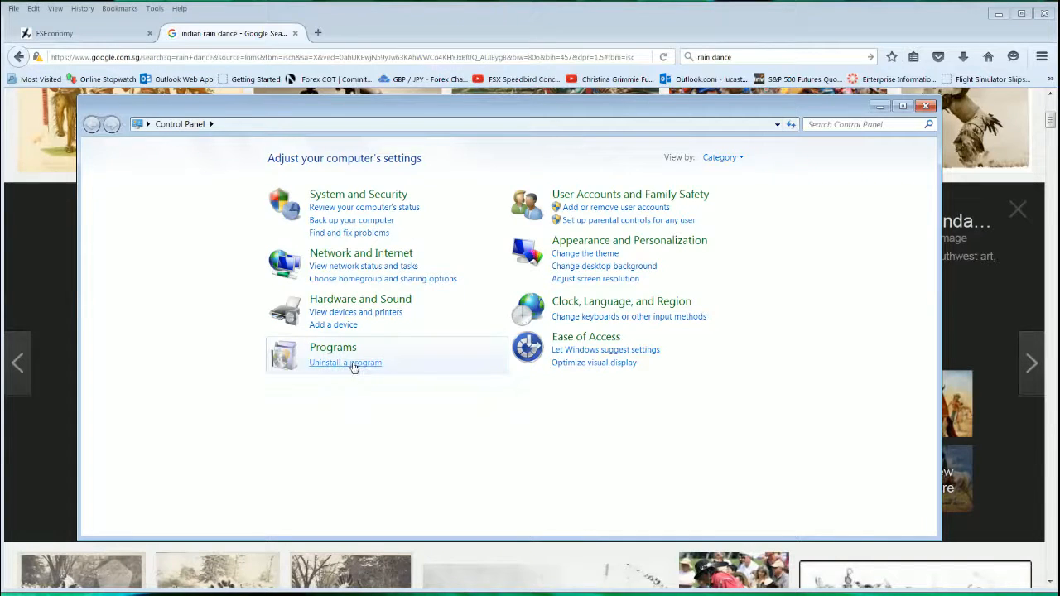
Go to 'Uninstall a program' in Control Panel to see the installed programs
left_click(344, 363)
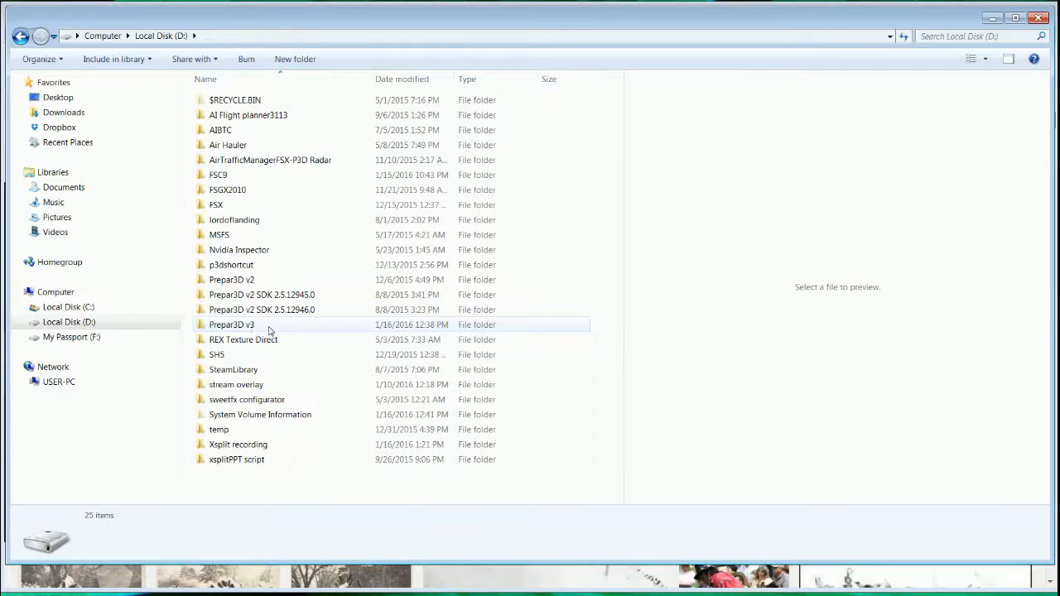
Browse D:\Prepar3D v3\redist\Interface\ESPv1 to reach its SimConnect.msi
double_click(232, 325)
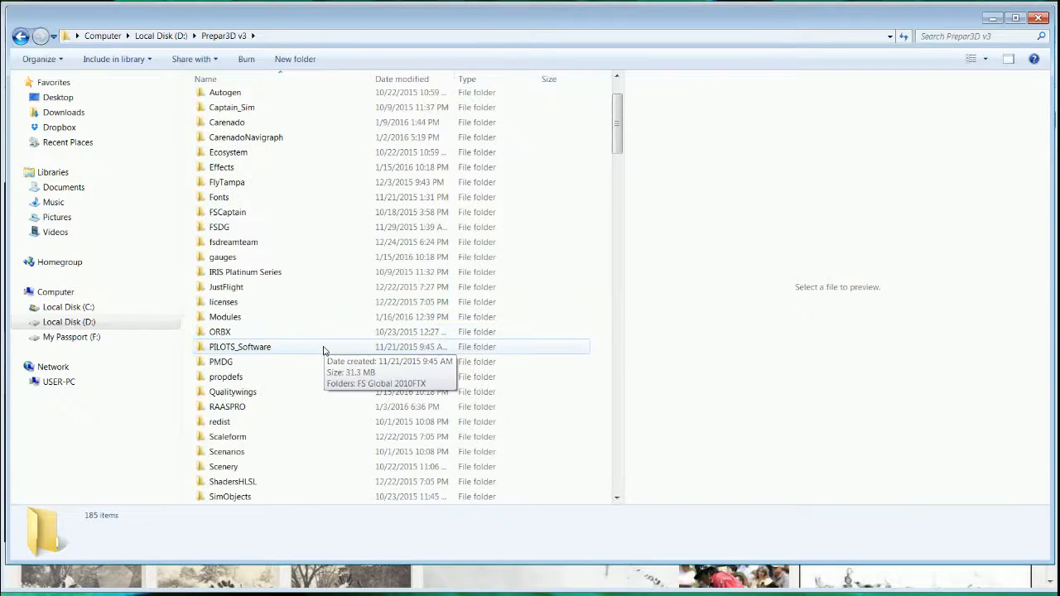
mouse_move(325, 331)
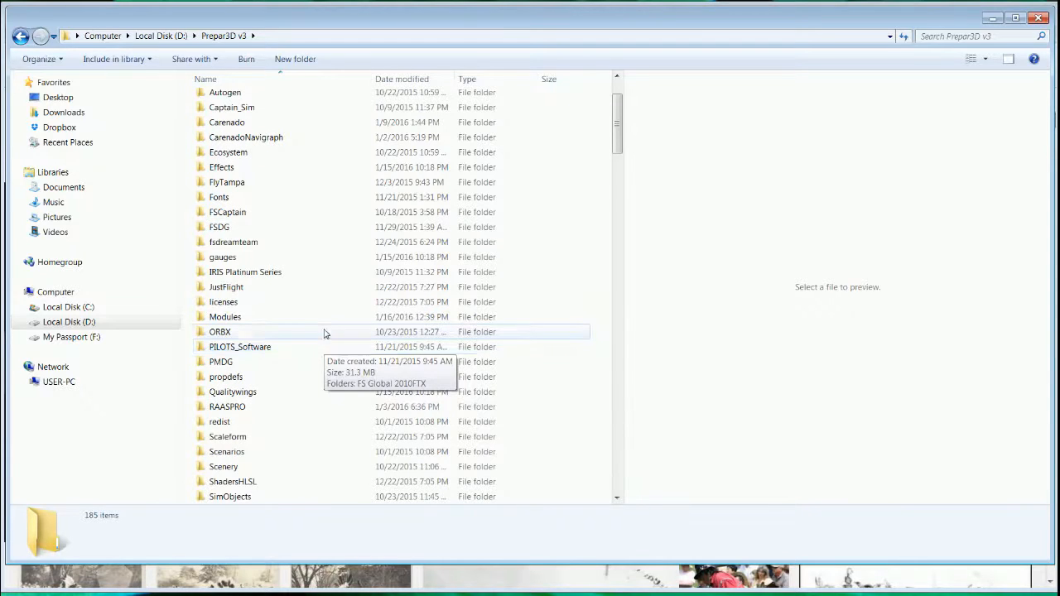
mouse_move(284, 422)
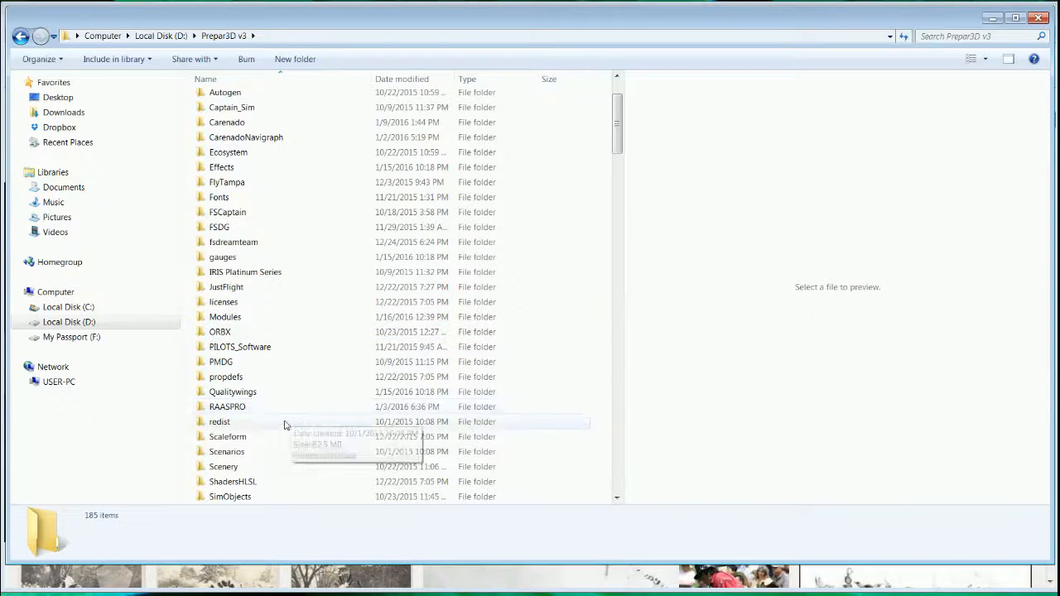
mouse_move(219, 427)
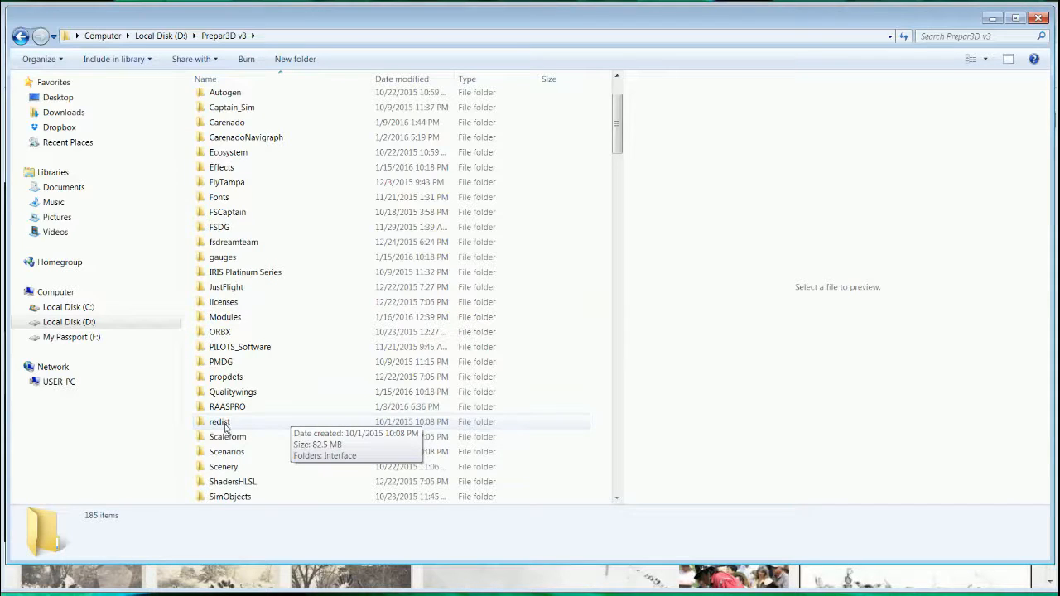
double_click(218, 422)
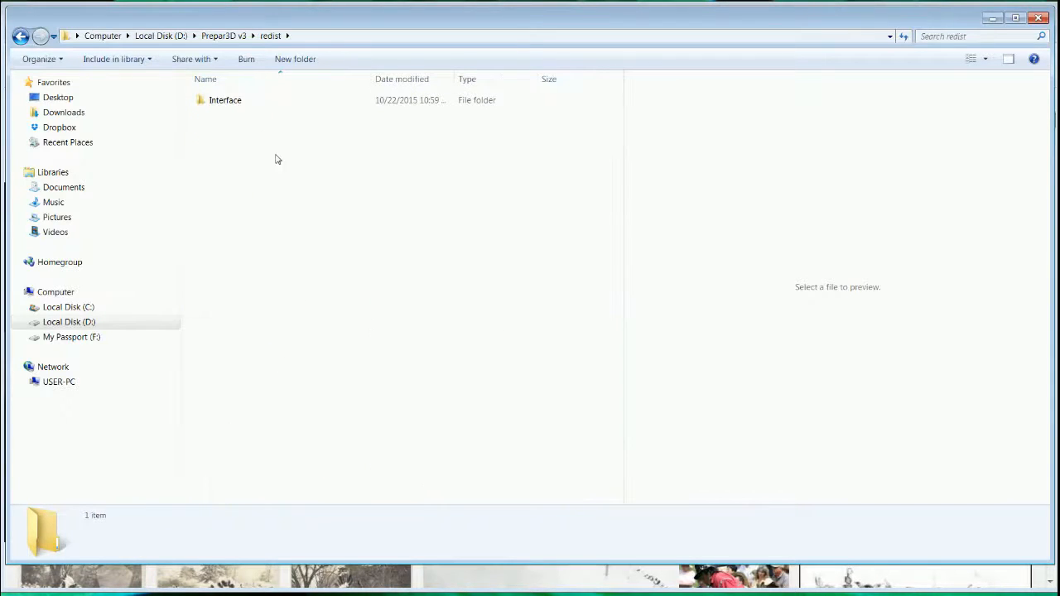
left_click(225, 99)
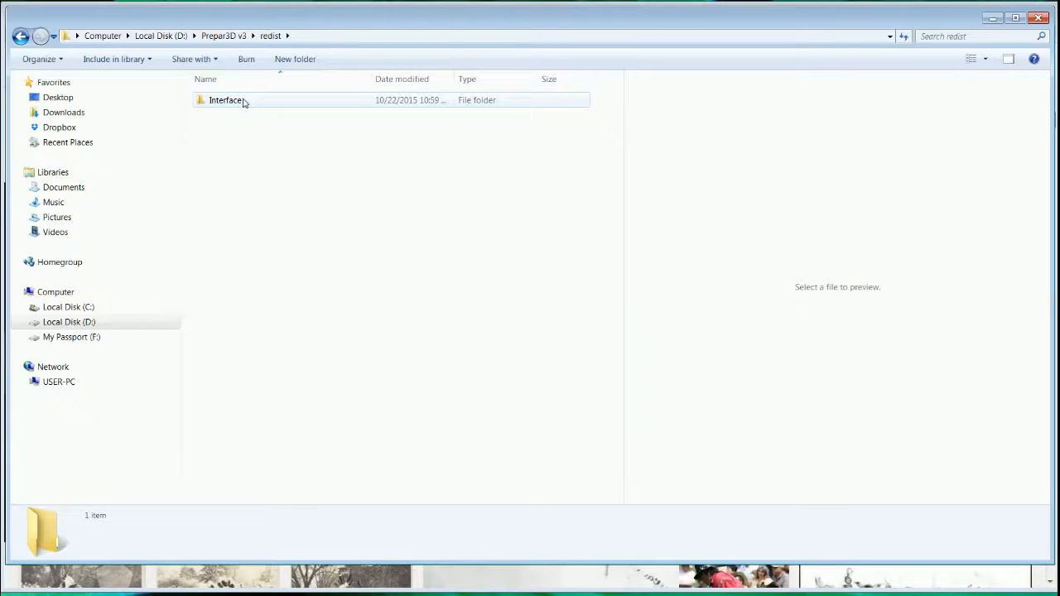
double_click(225, 99)
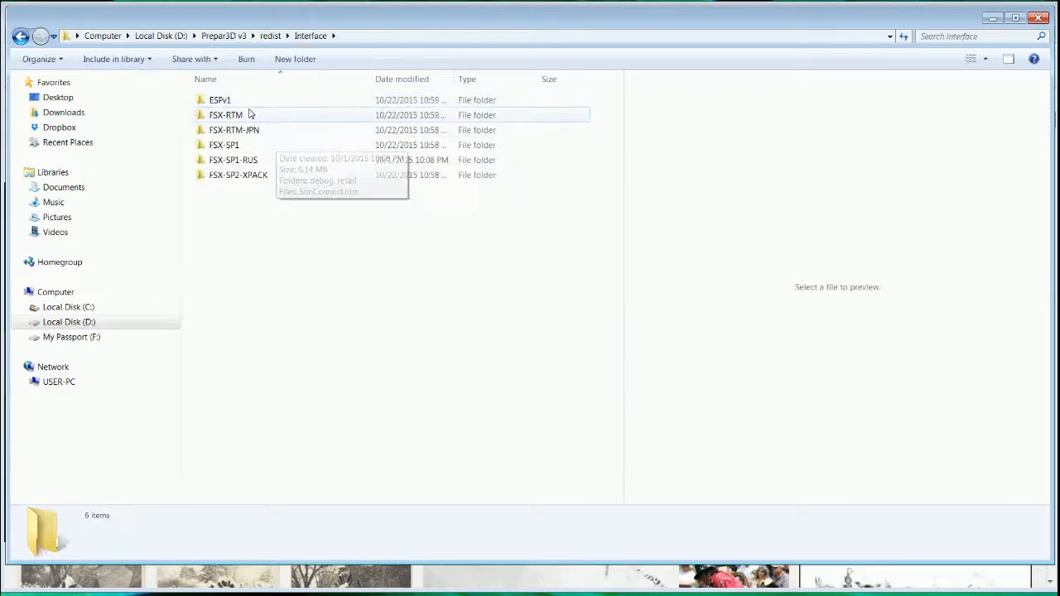
mouse_move(248, 101)
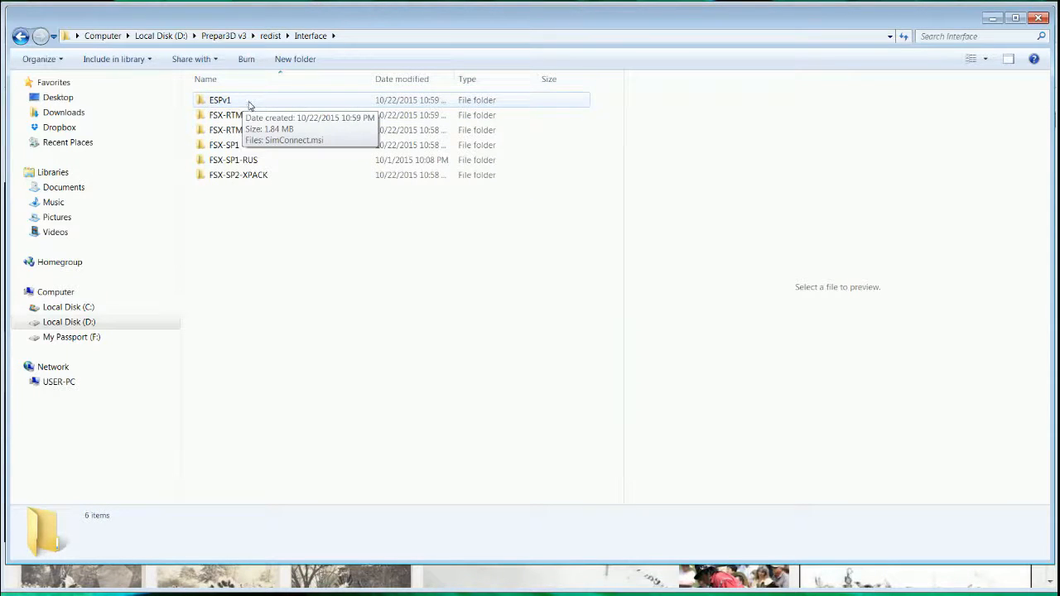
mouse_move(239, 104)
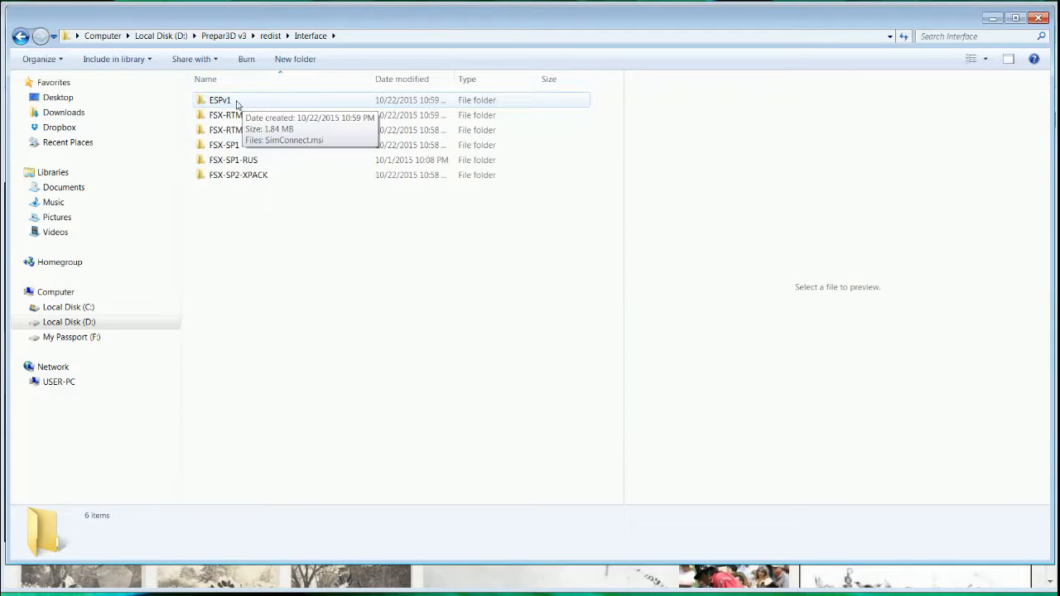
mouse_move(247, 116)
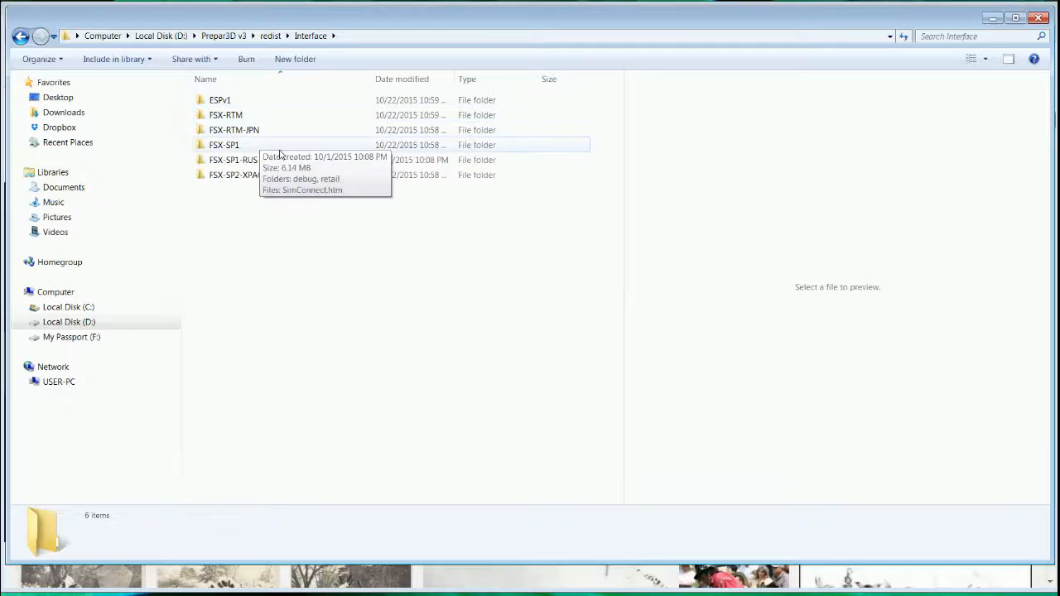
mouse_move(240, 159)
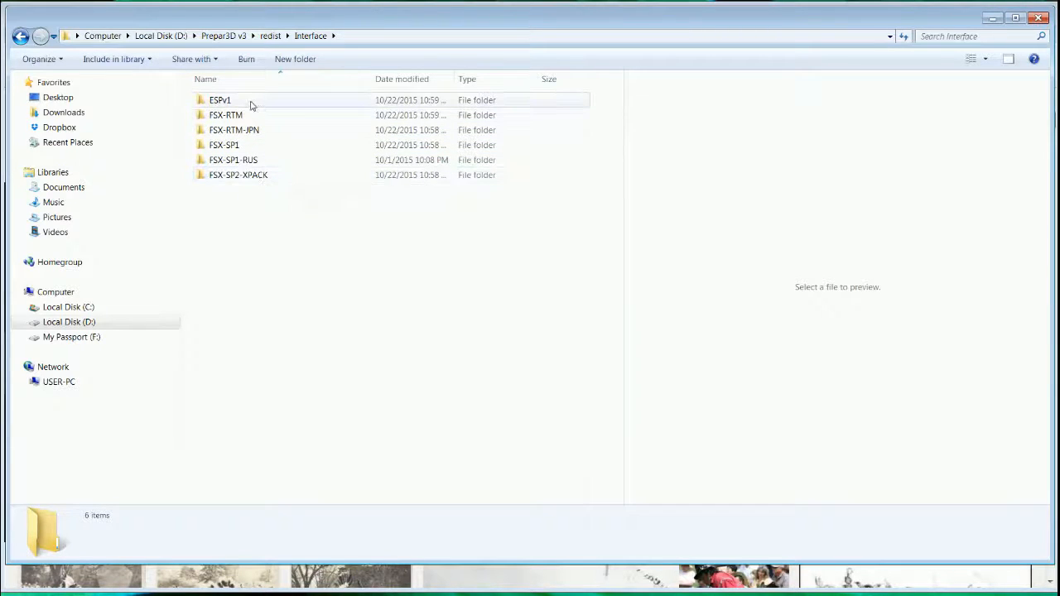
mouse_move(232, 103)
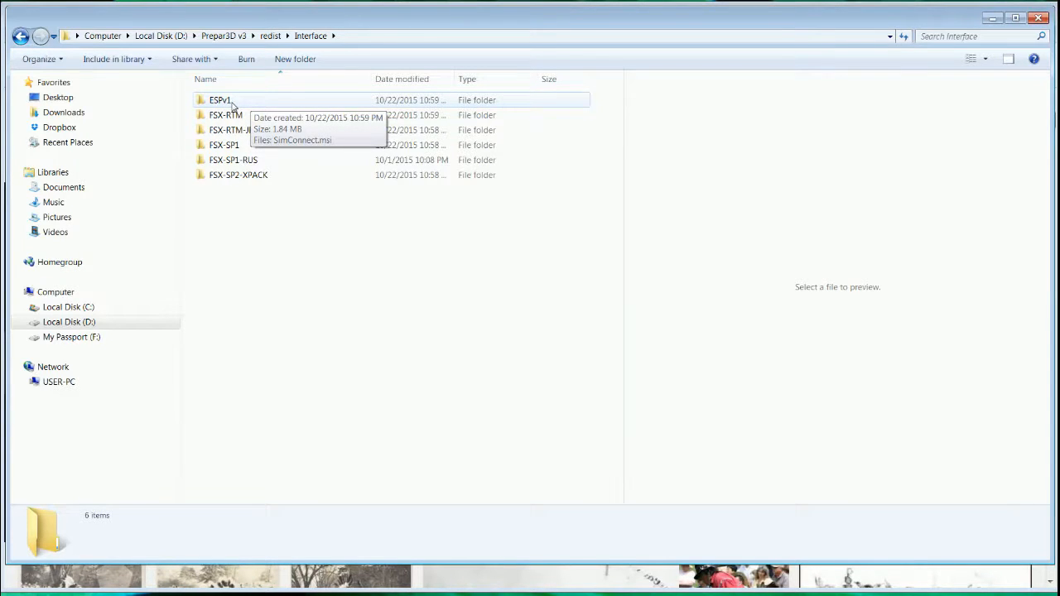
double_click(218, 100)
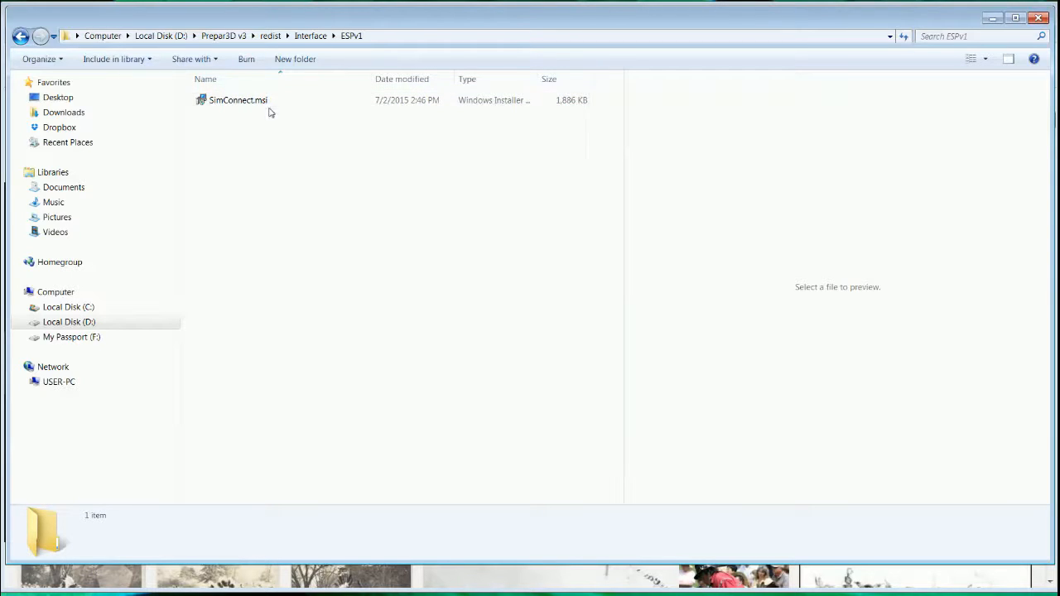
mouse_move(228, 123)
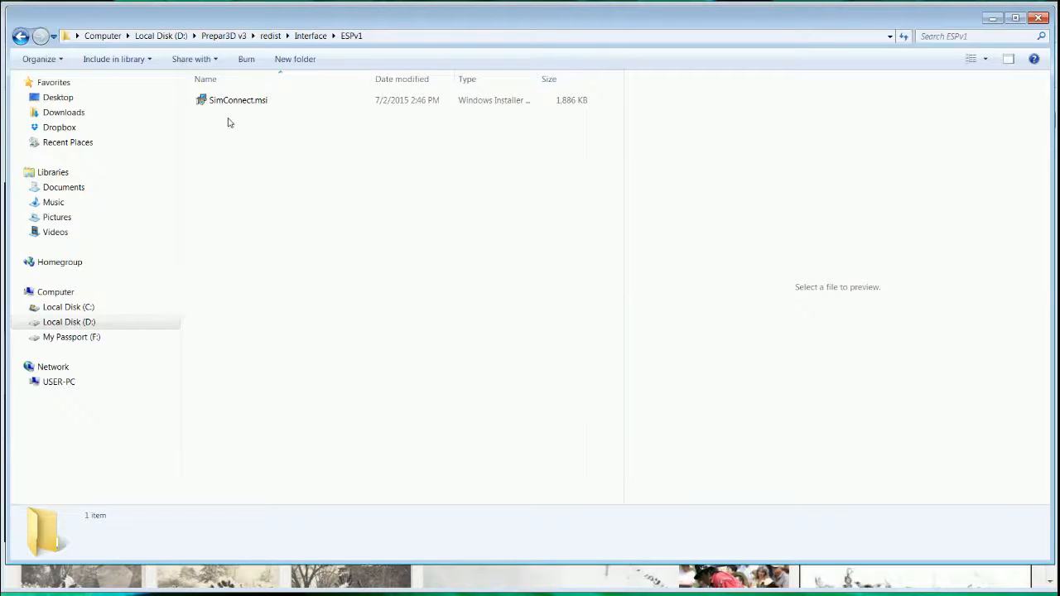
left_click(239, 101)
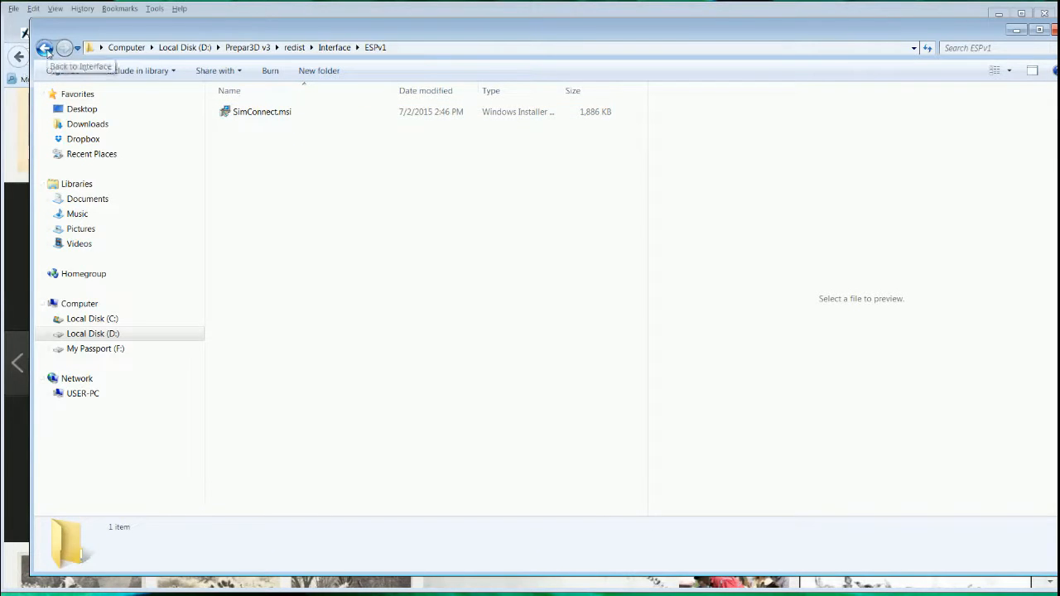
Browse FSX-RTM\retail\lib and select its SimConnect.msi installer
left_click(45, 46)
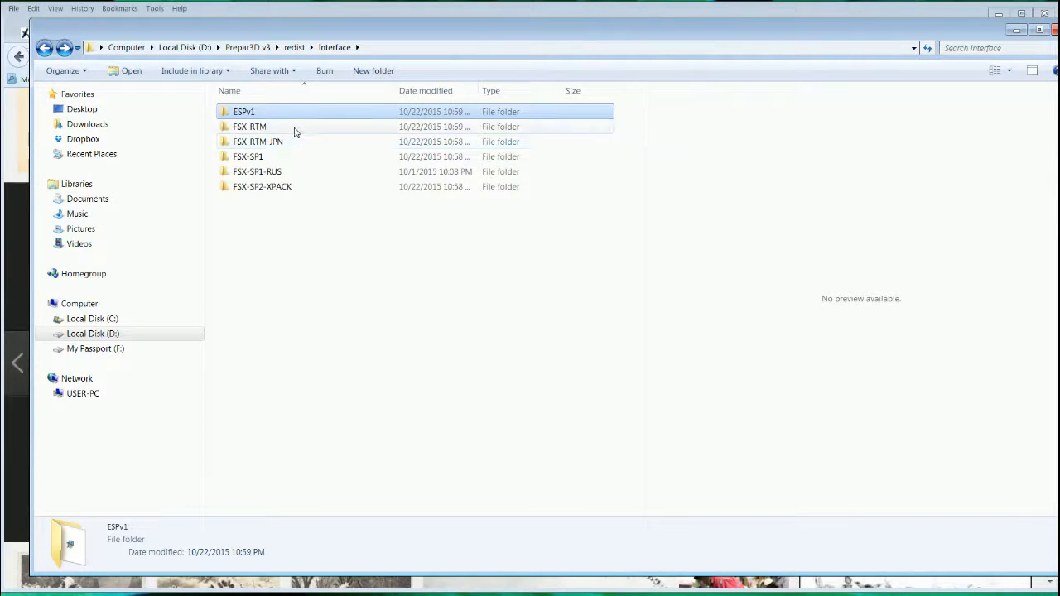
left_click(249, 126)
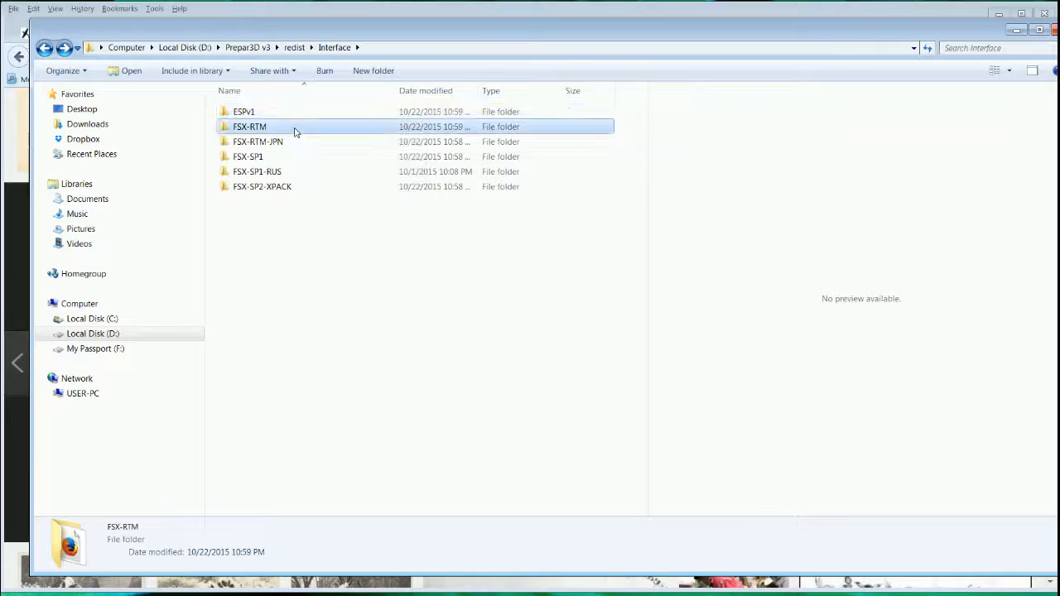
double_click(249, 126)
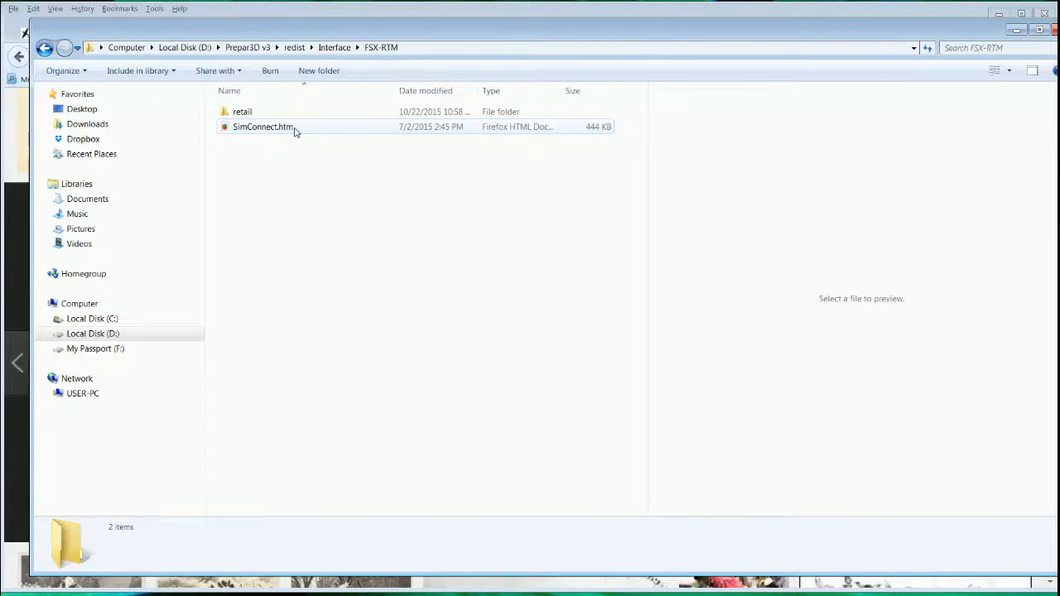
double_click(241, 111)
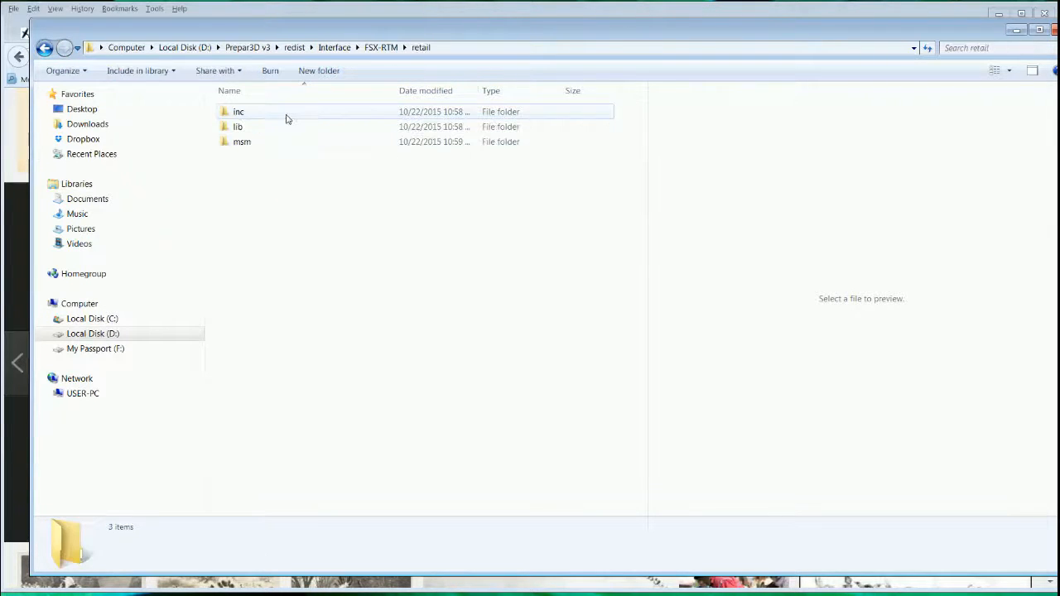
double_click(238, 126)
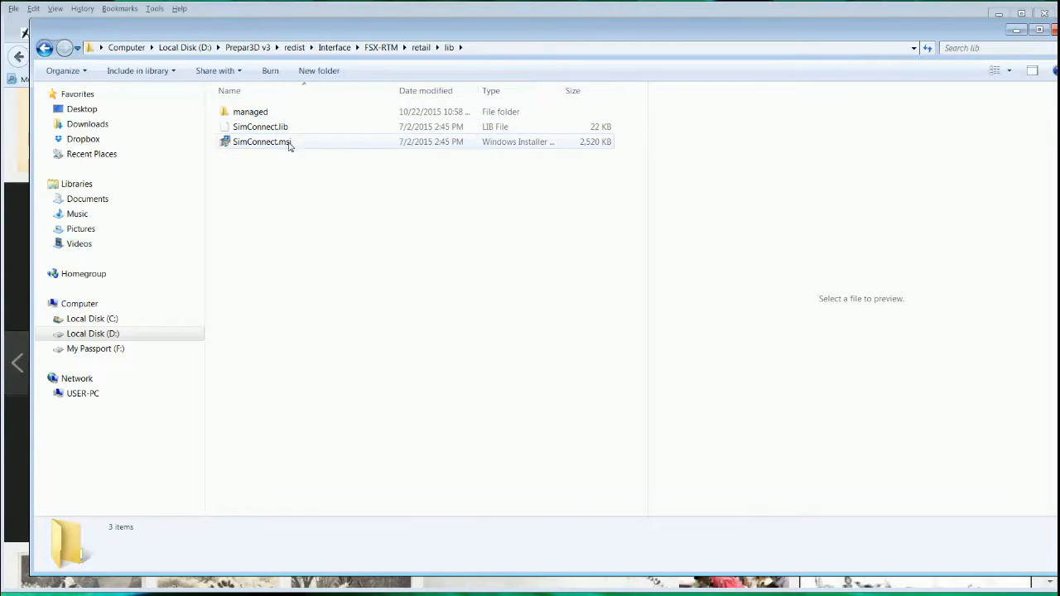
left_click(261, 142)
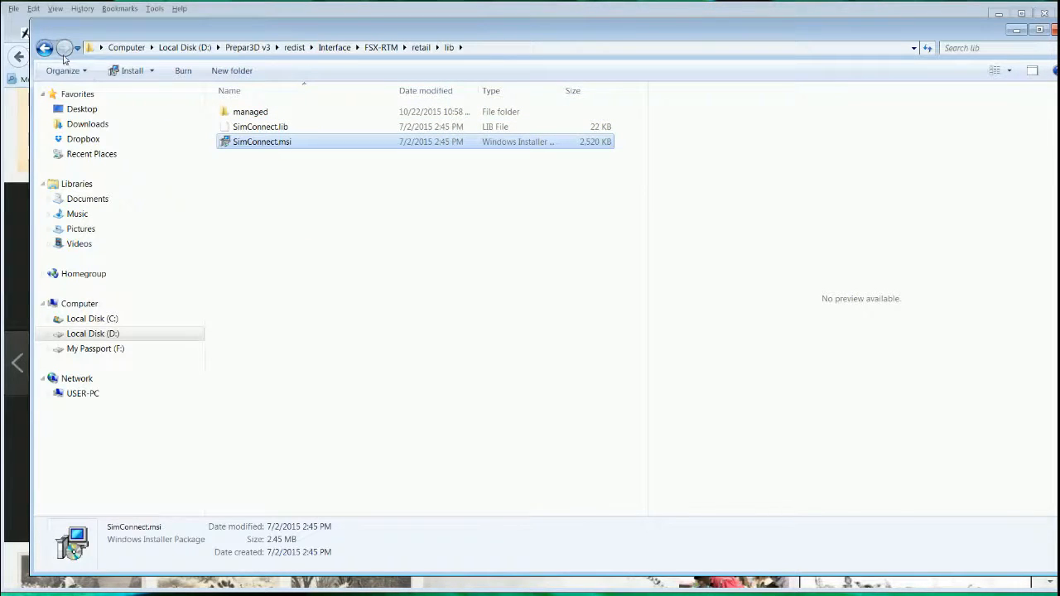
Check the FSX-SP1 and FSX-SP2-XPACK retail folders, then return to the top of Local Disk (D:)
left_click(45, 47)
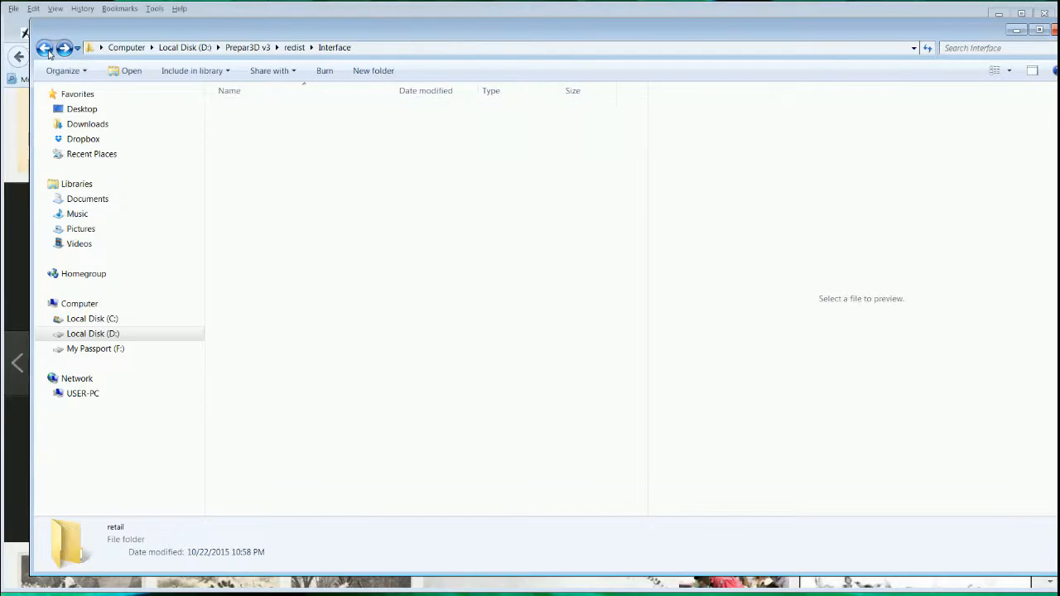
left_click(65, 47)
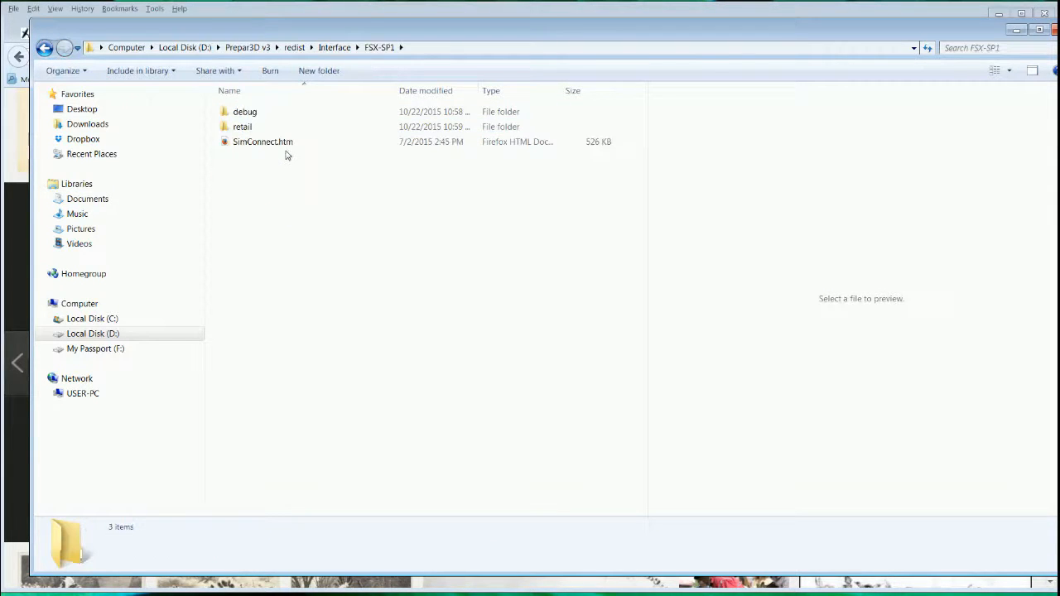
double_click(242, 126)
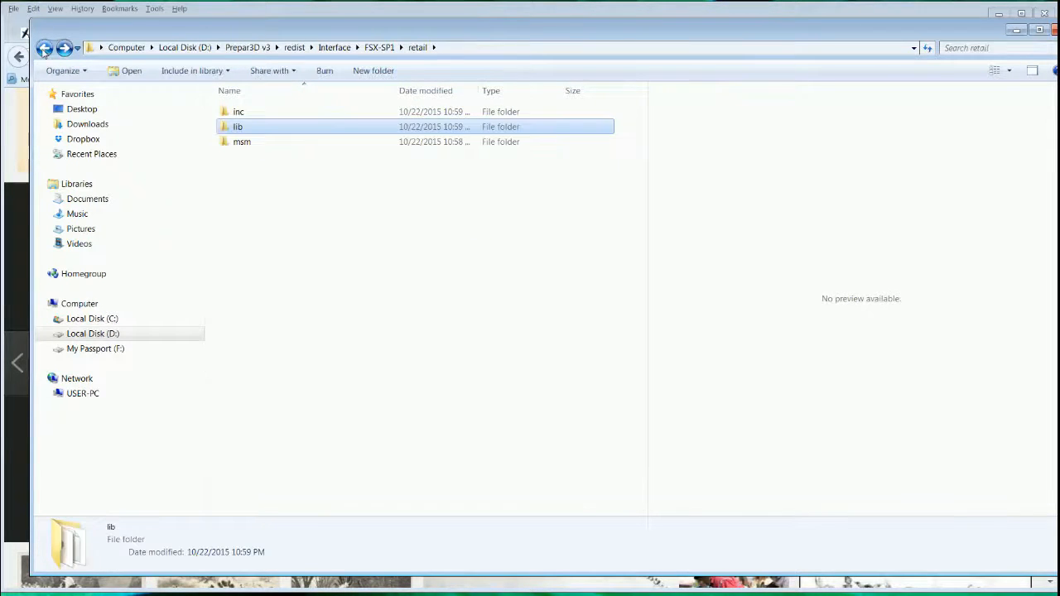
left_click(44, 47)
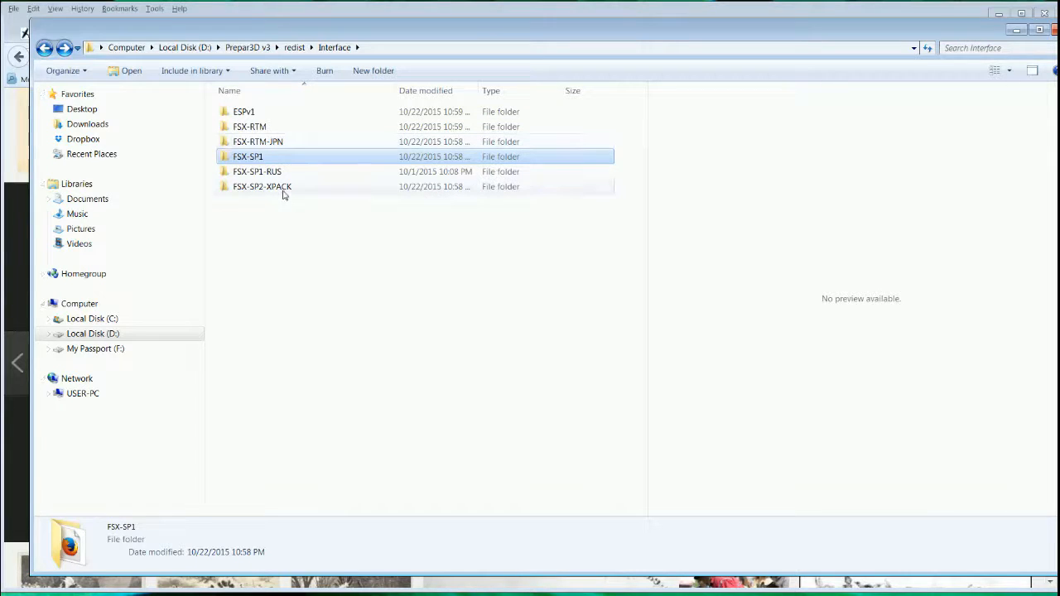
mouse_move(261, 186)
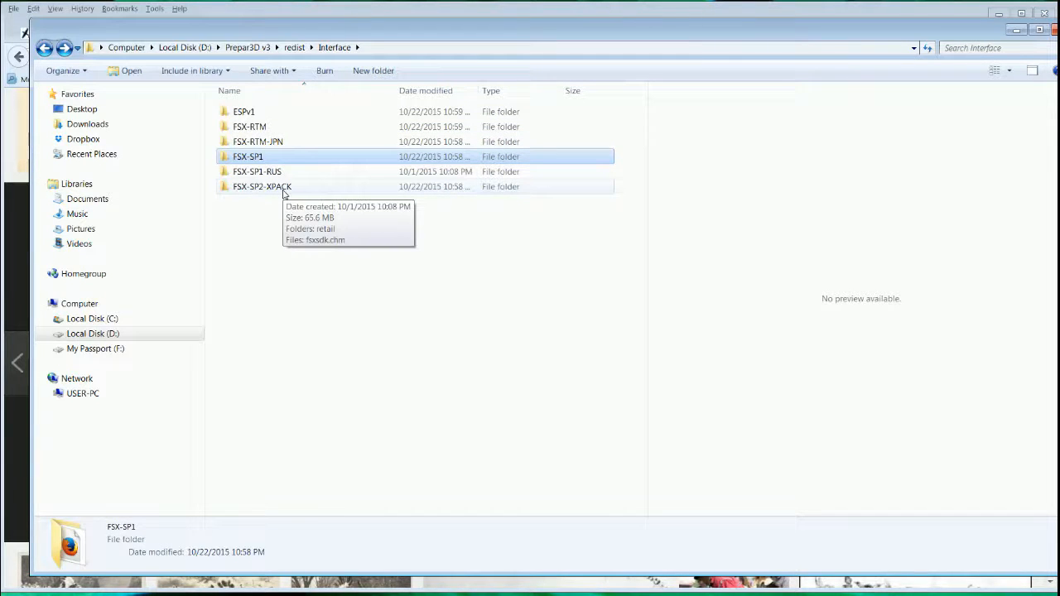
double_click(262, 186)
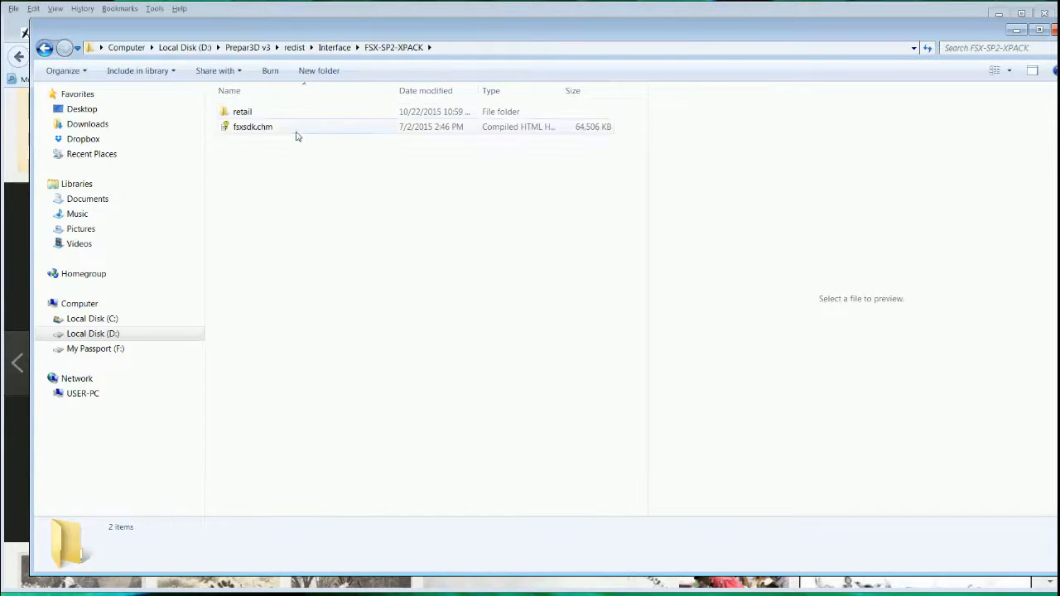
double_click(242, 113)
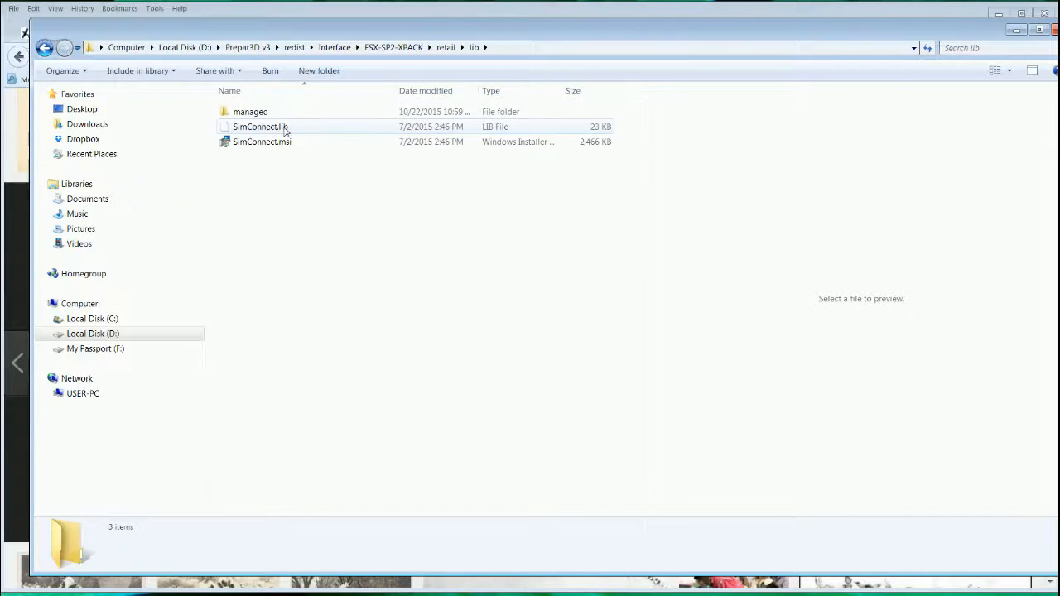
left_click(45, 46)
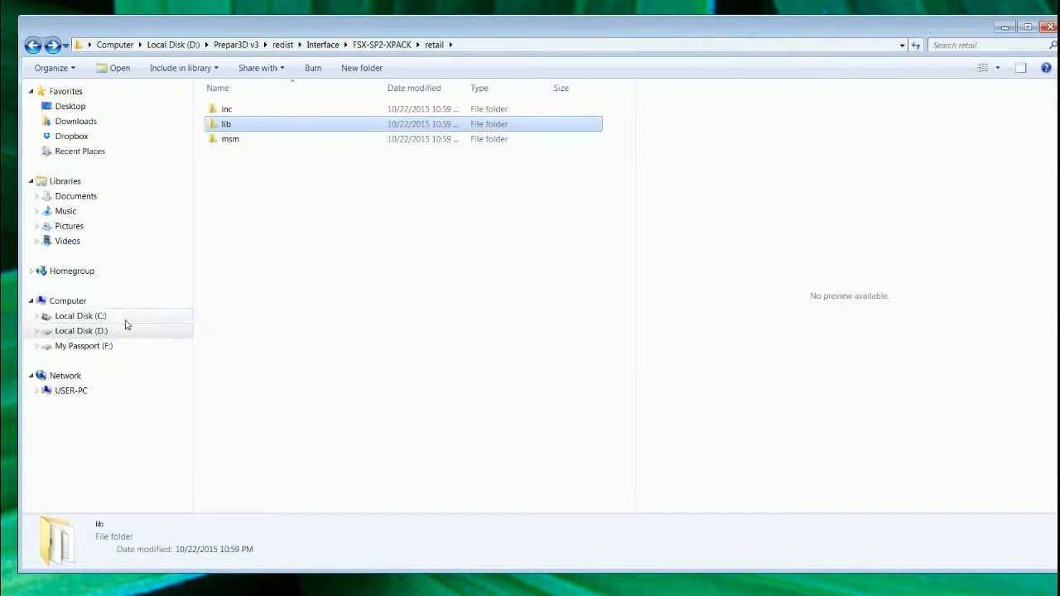
left_click(79, 332)
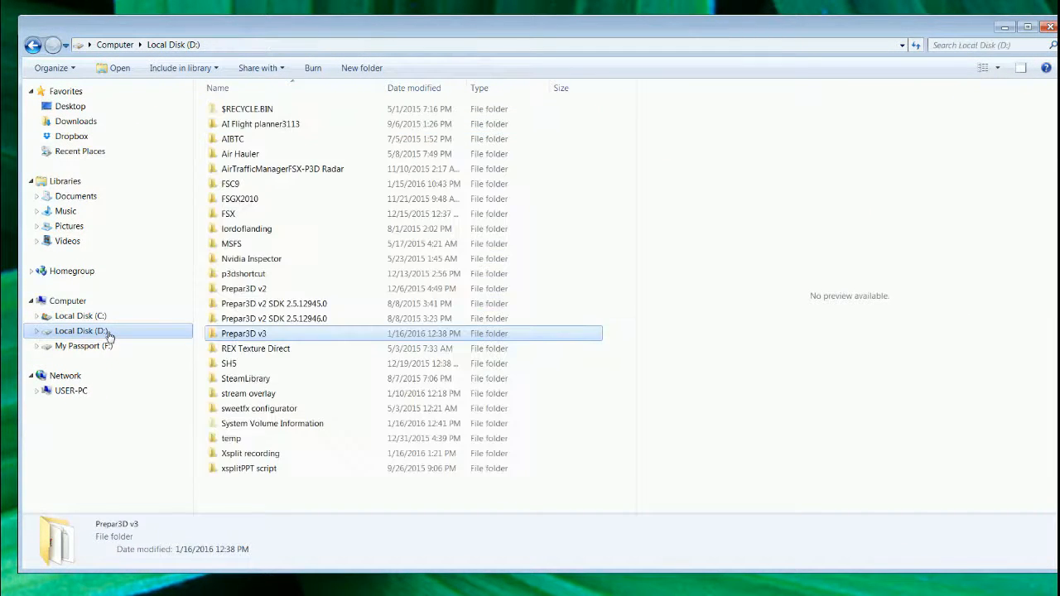
Browse C:\Users\<user>\AppData\Roaming\Lockheed Martin\Prepar3D v3 down to its SimConnect files
left_click(80, 315)
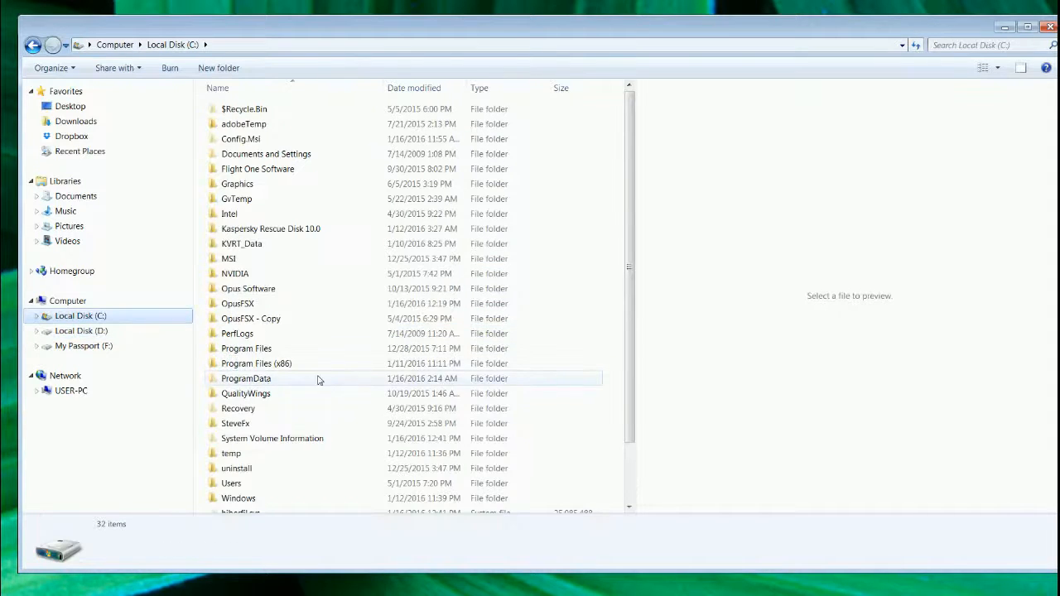
left_click(232, 453)
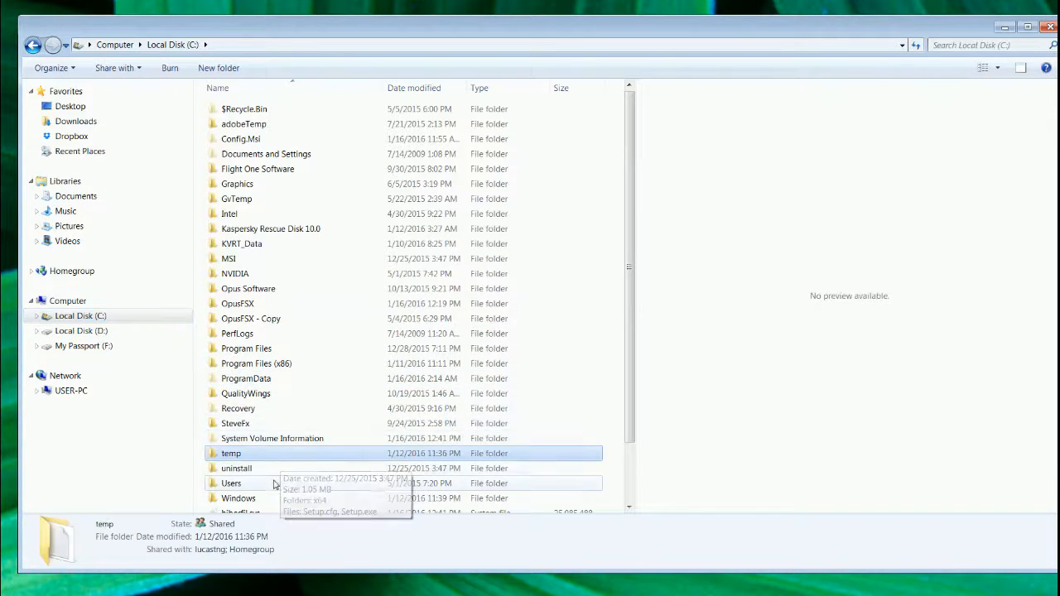
double_click(232, 484)
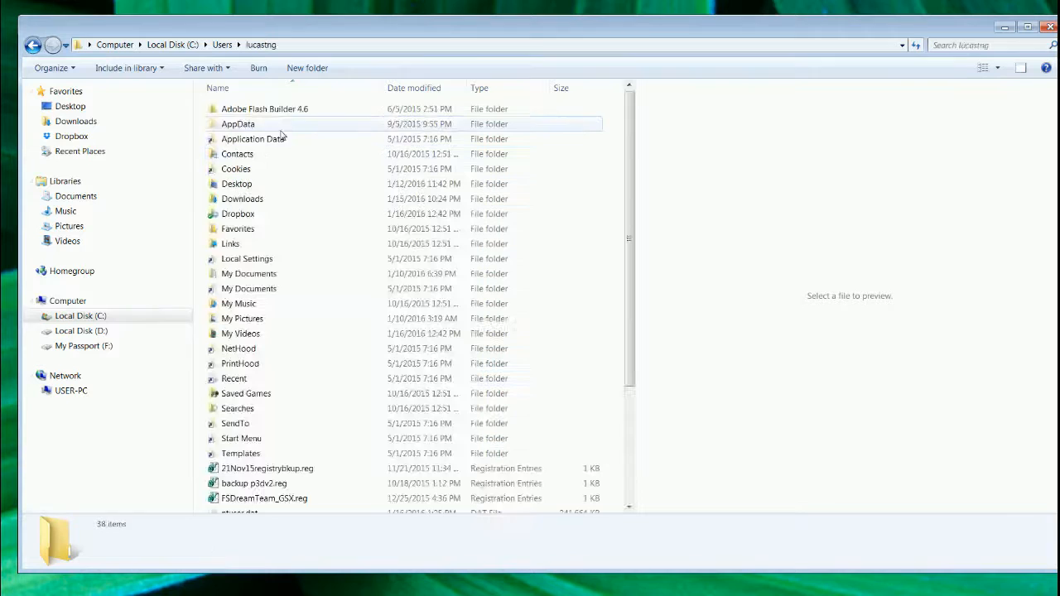
double_click(238, 122)
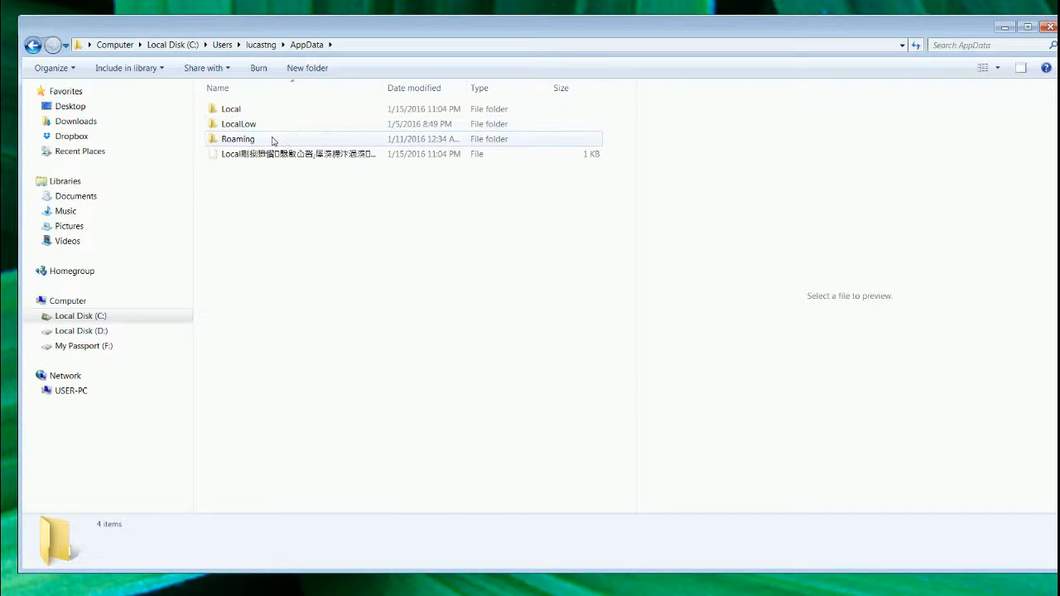
double_click(238, 139)
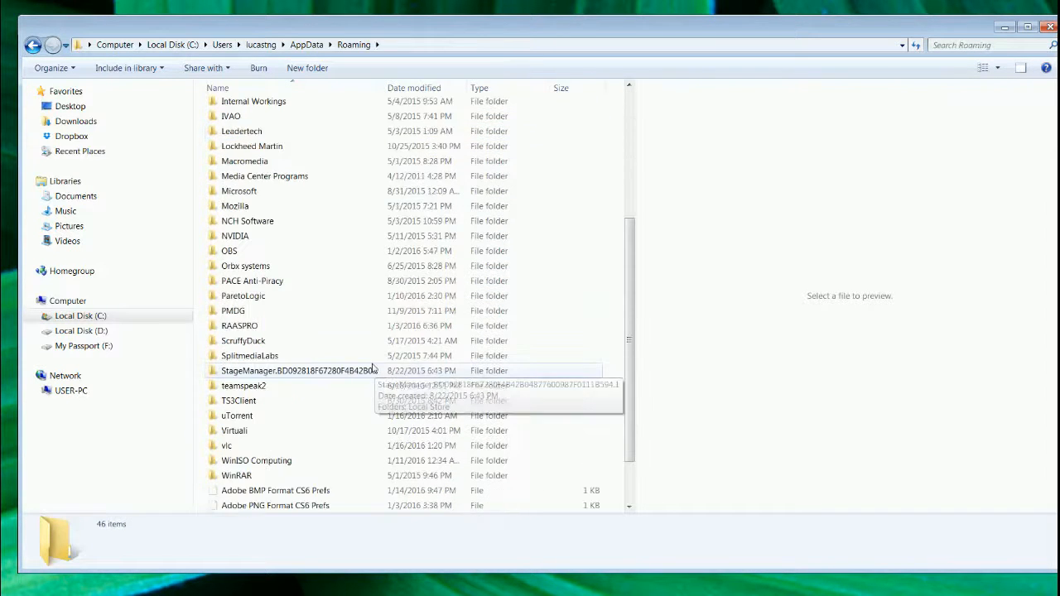
double_click(252, 146)
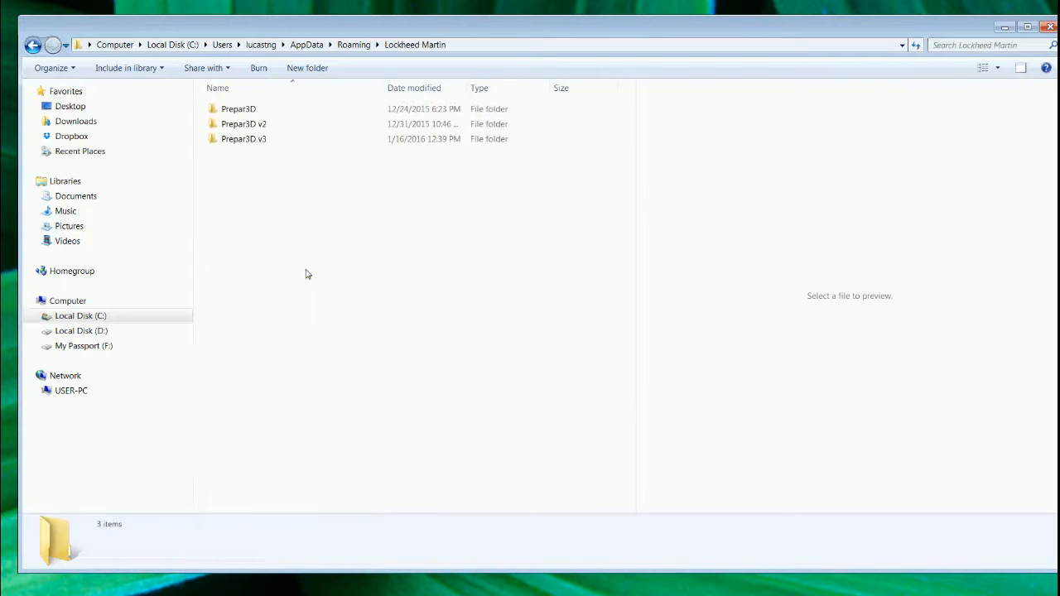
double_click(243, 139)
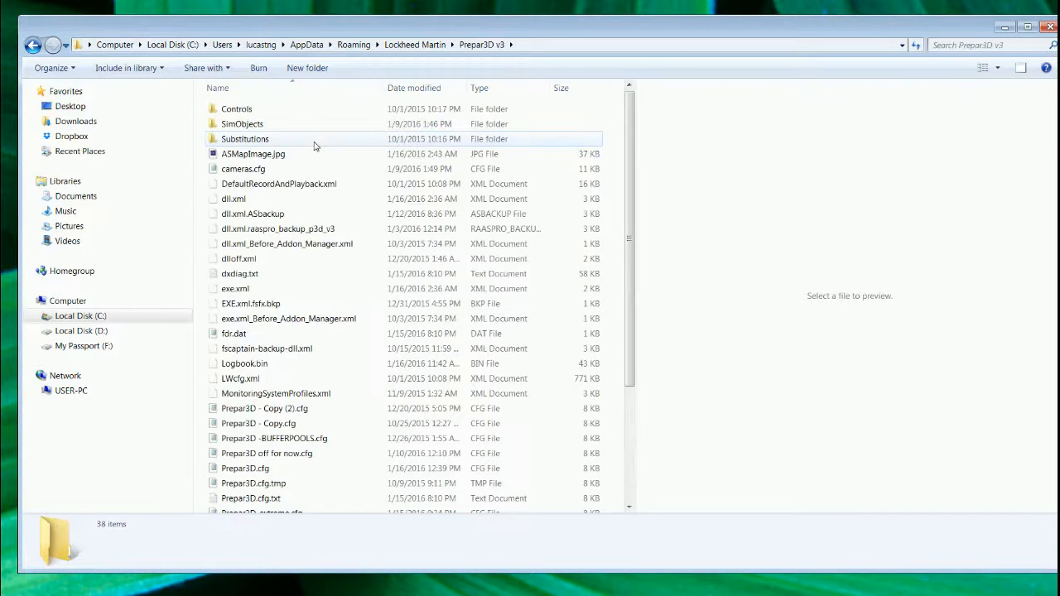
scroll("down", 3)
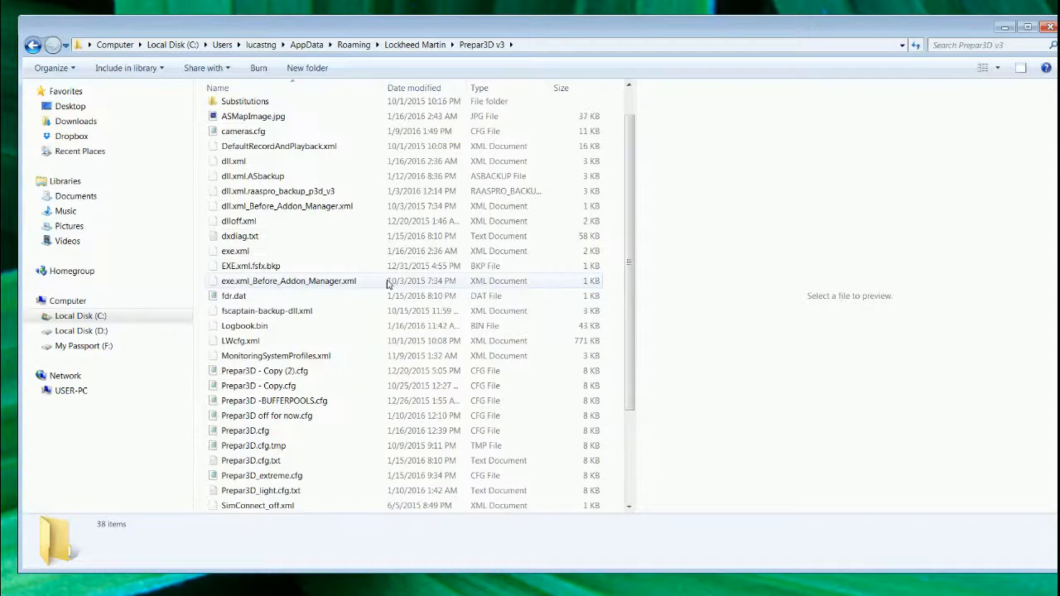
scroll("down", 3)
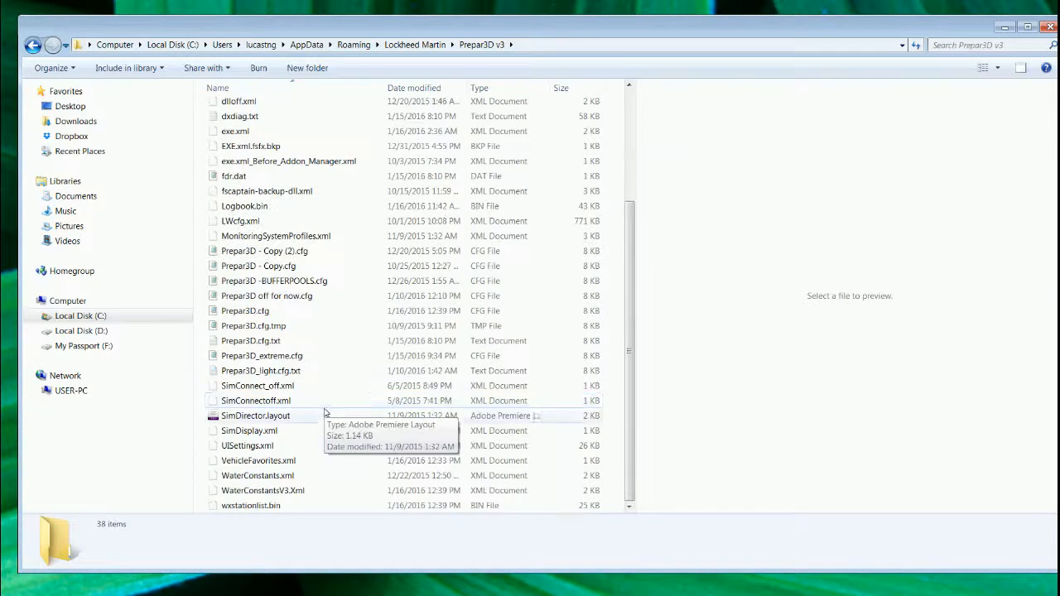
Compare the two SimConnect XML previews and start renaming the extra one to SimConnect_off.xml
left_click(258, 384)
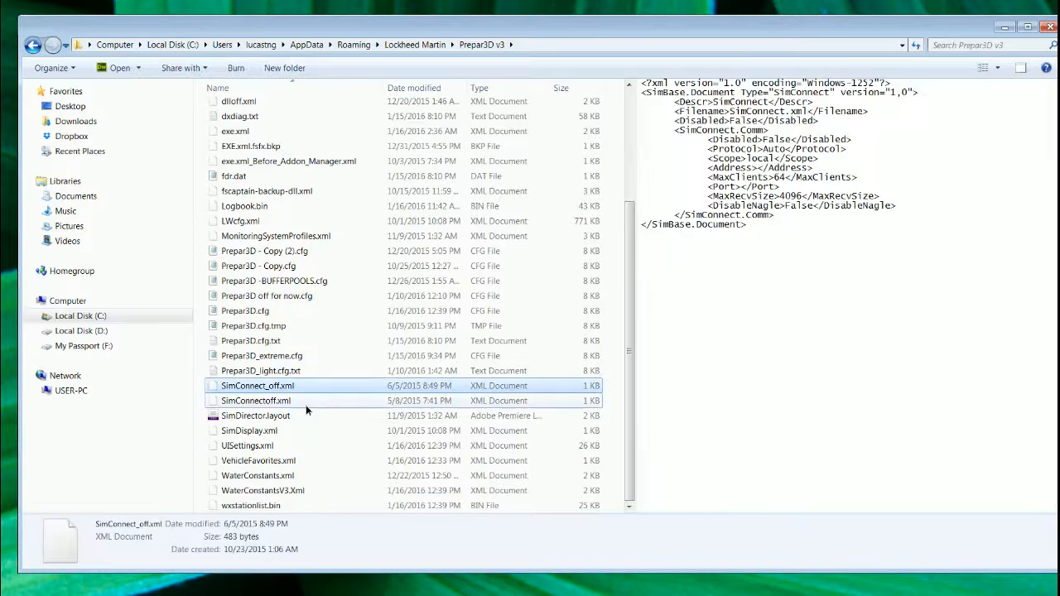
left_click(257, 399)
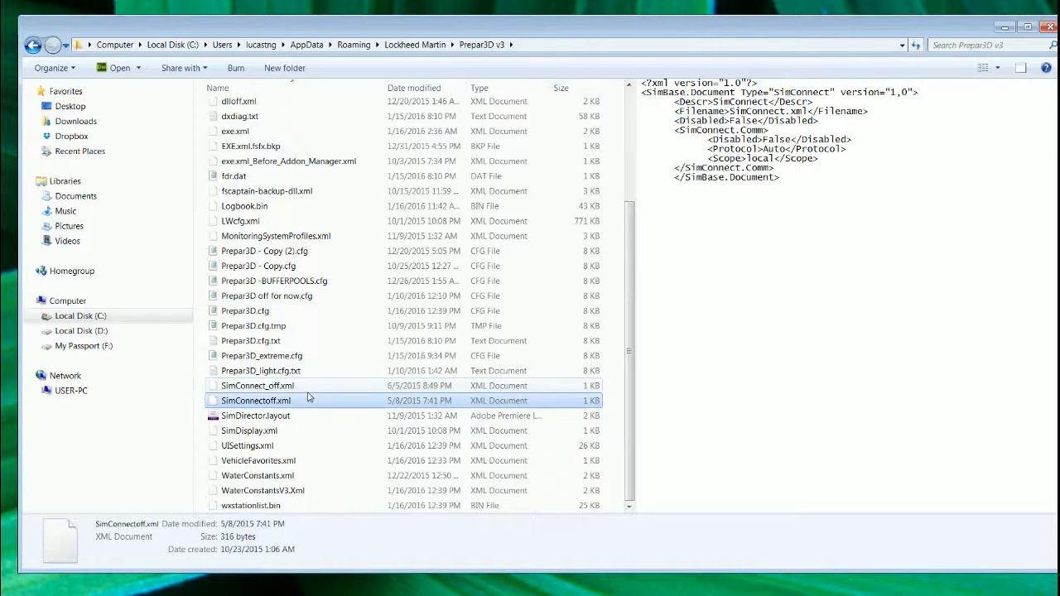
left_click(258, 384)
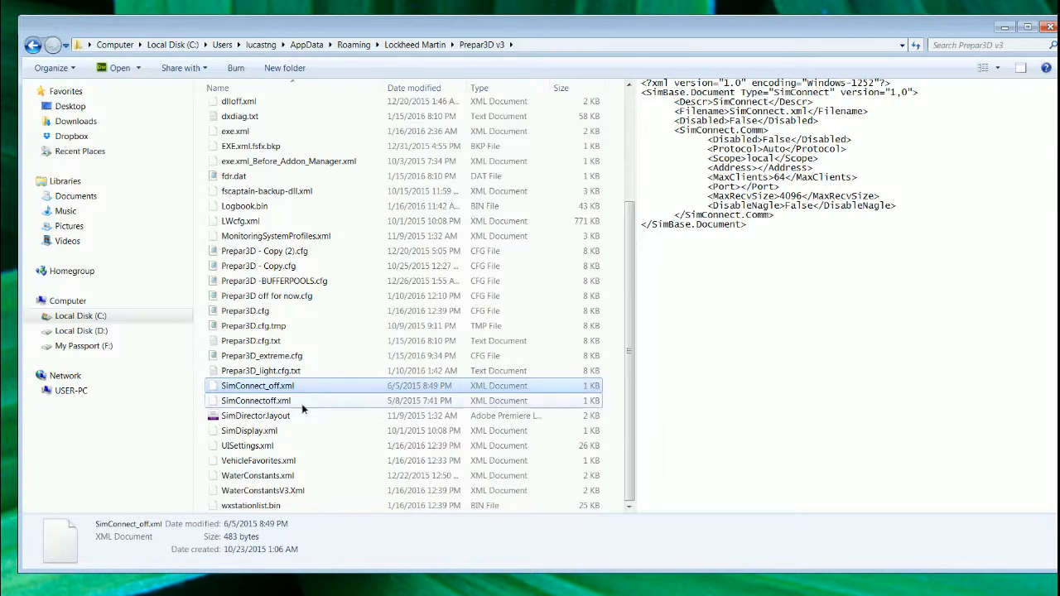
left_click(256, 399)
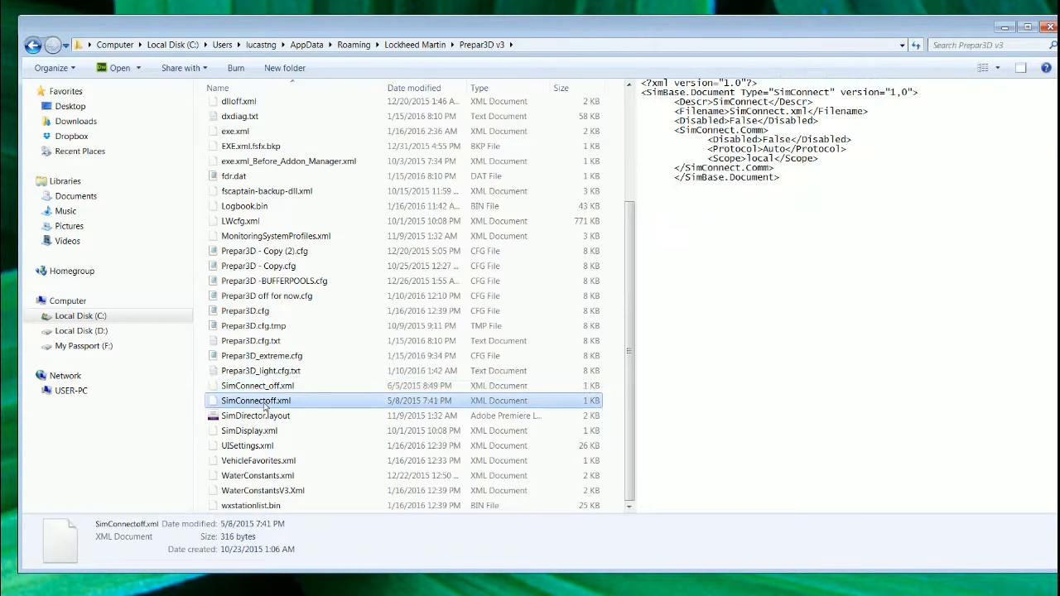
left_click(257, 384)
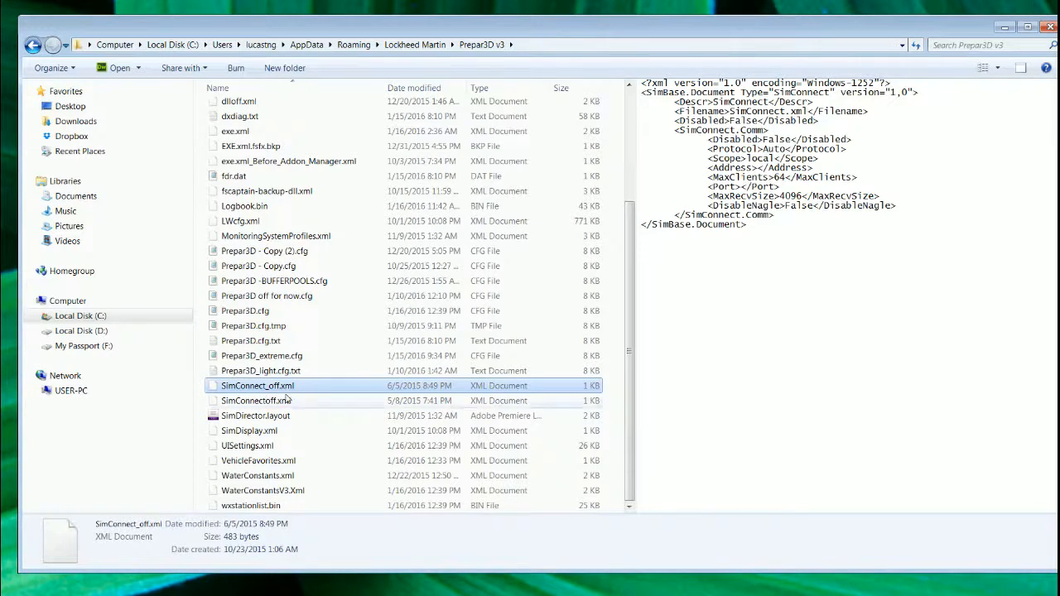
mouse_move(265, 385)
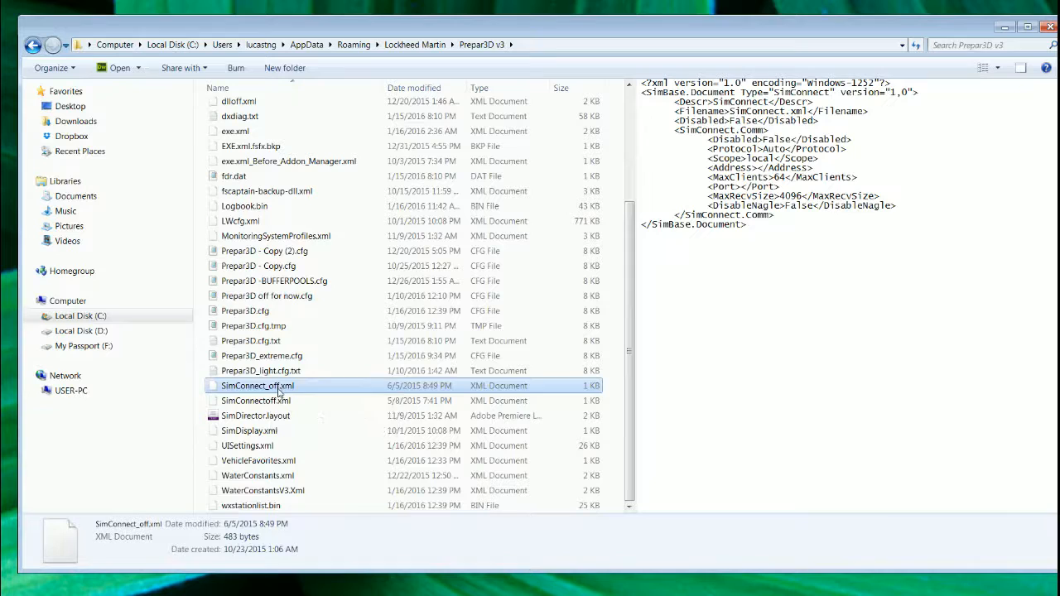
double_click(259, 384)
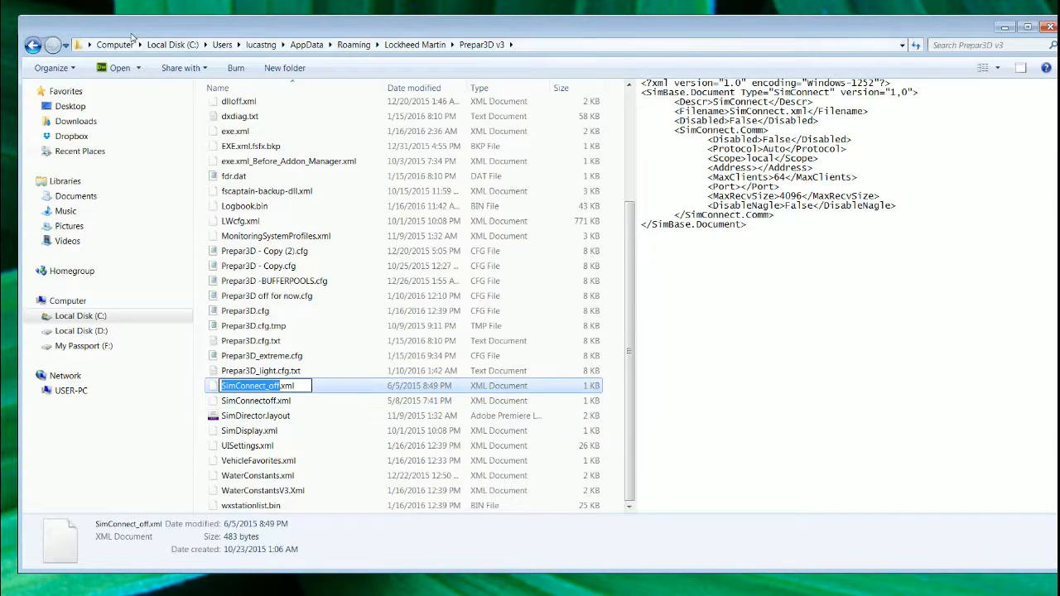
mouse_move(33, 45)
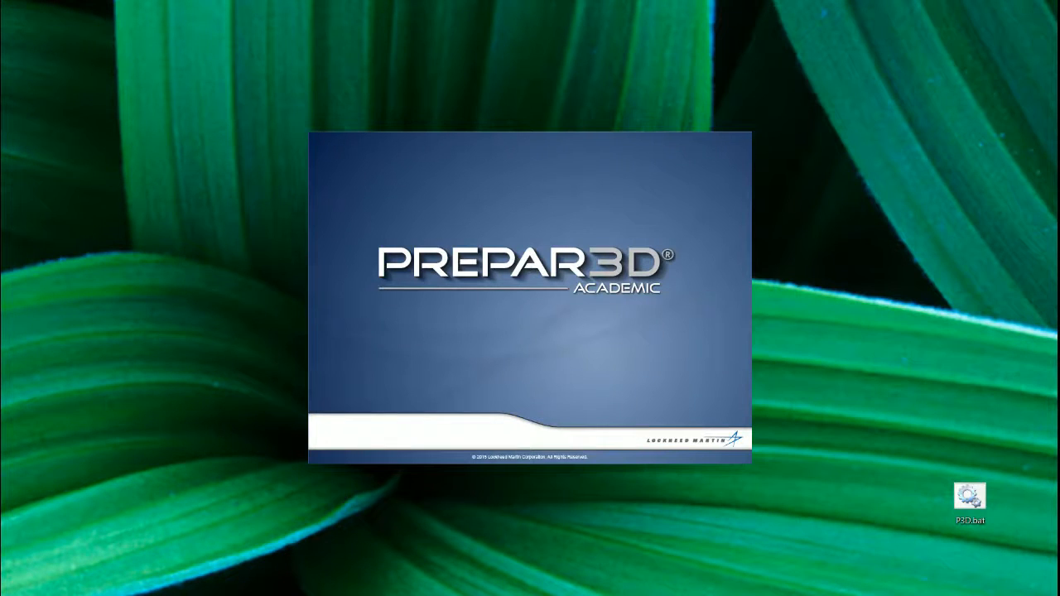
mouse_move(941, 70)
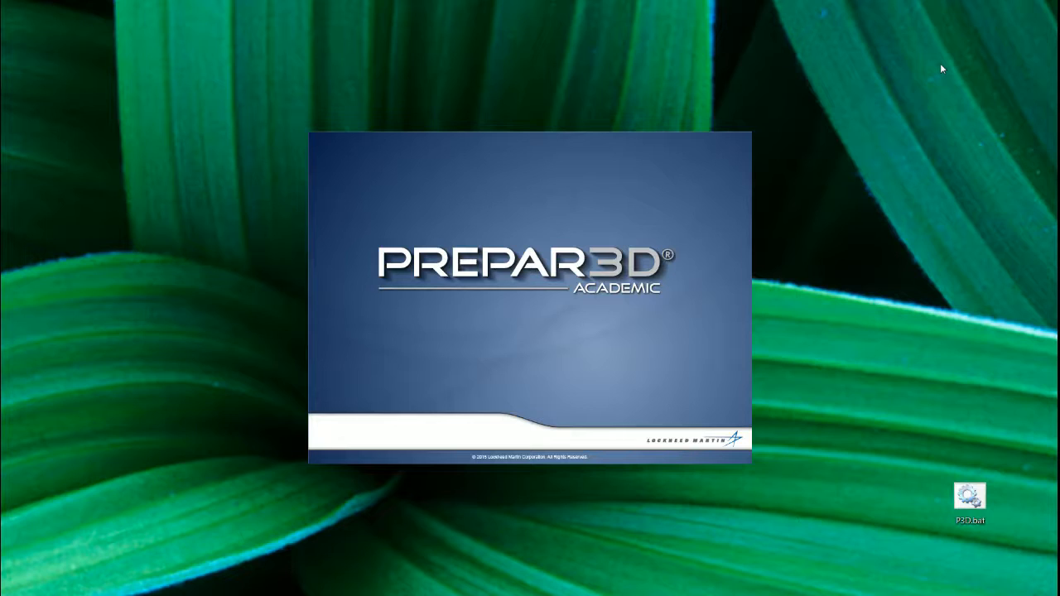
mouse_move(883, 66)
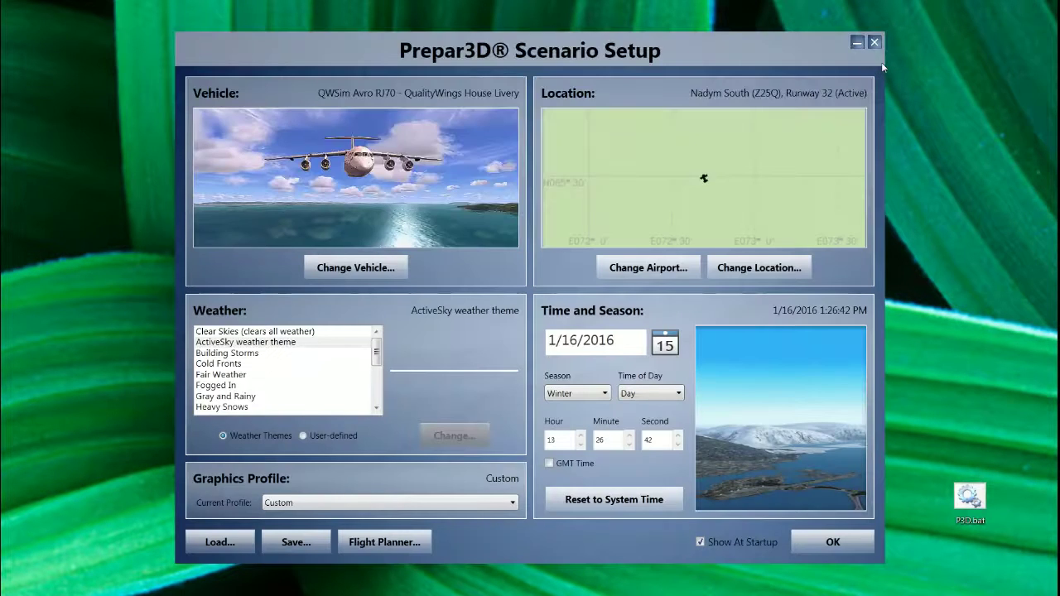
Start the flight from Scenario Setup with the QualityWings RJ70 at Nadym South
left_click(832, 541)
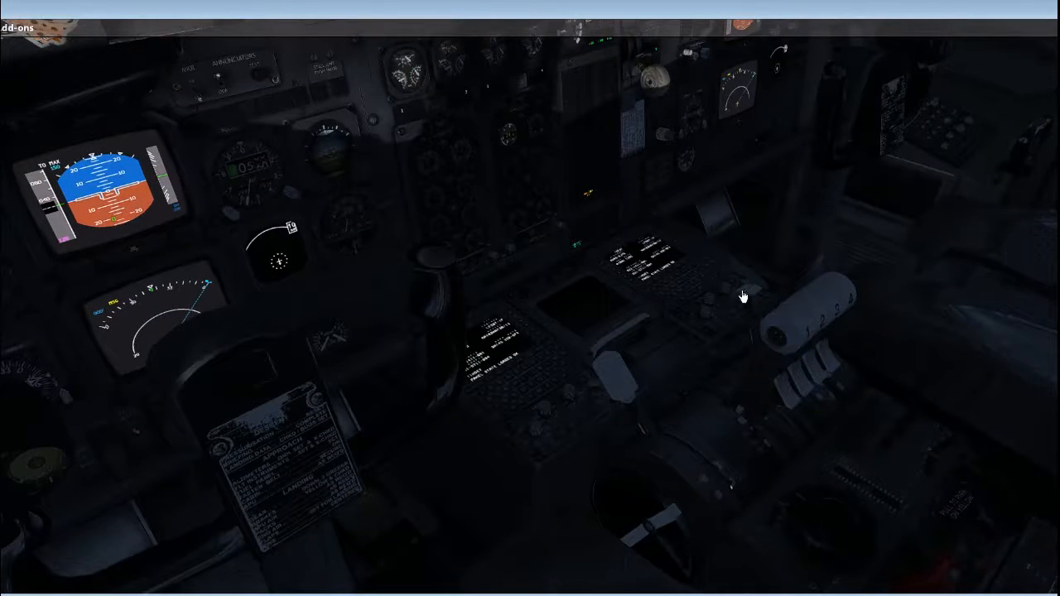
mouse_move(742, 294)
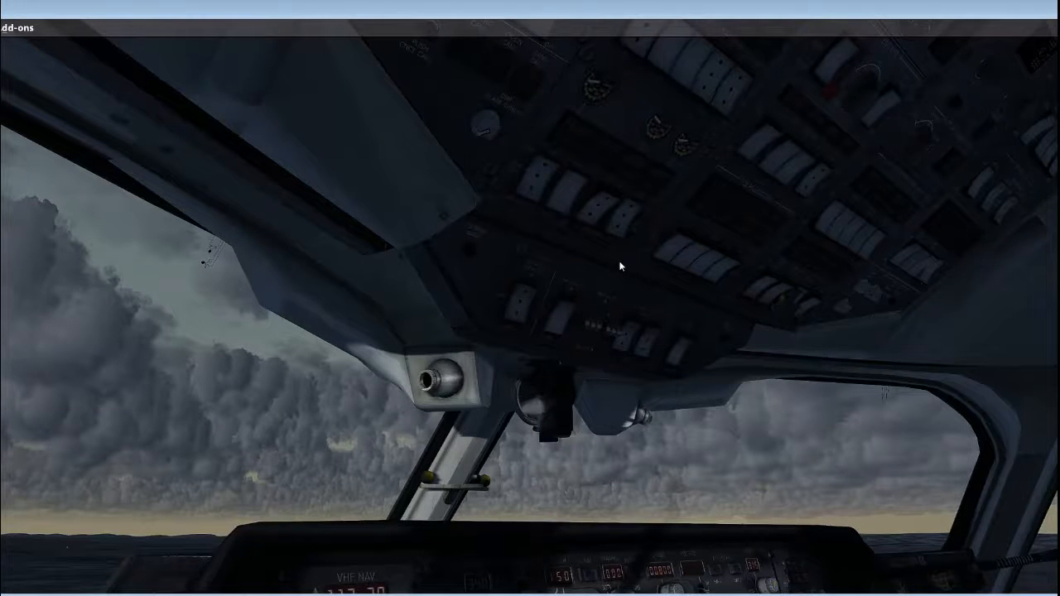
mouse_move(635, 282)
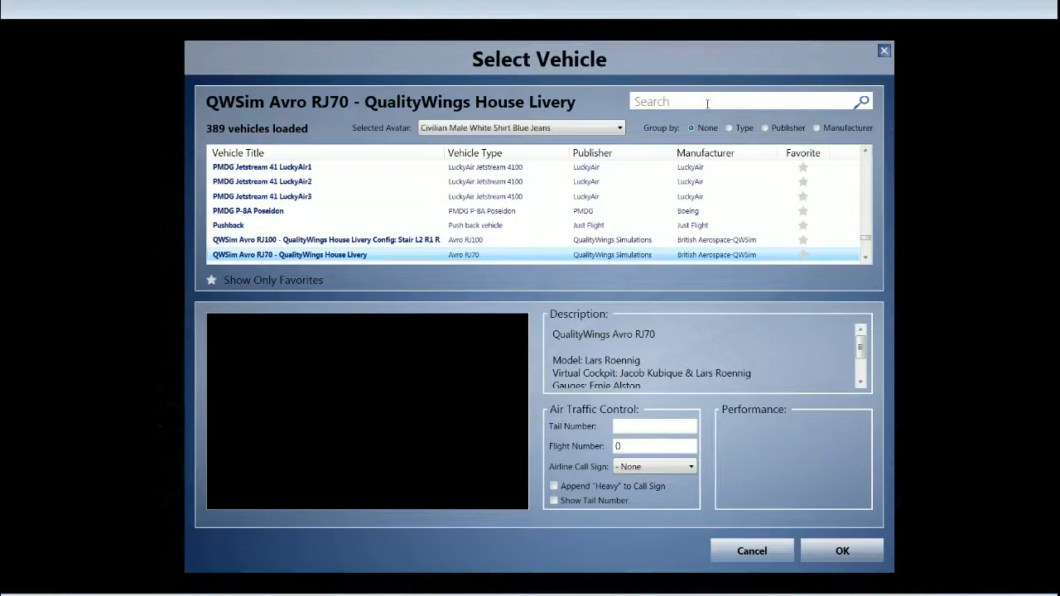
Search 'pip' to pick the Piper Cub, then search 'rj70' and reselect the QWSim Avro RJ70 House Livery
type("pip")
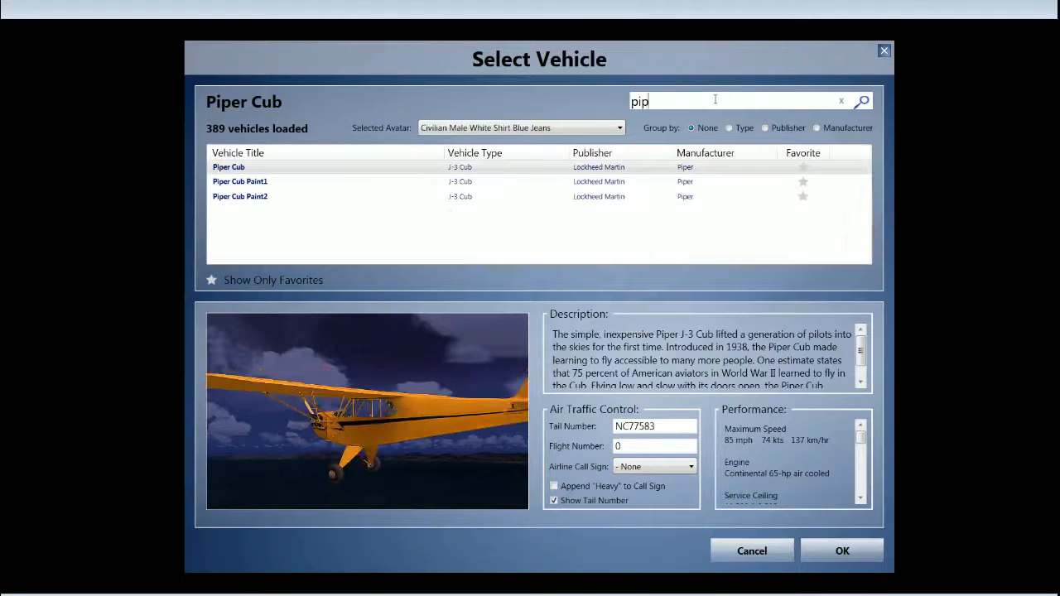
mouse_move(613, 167)
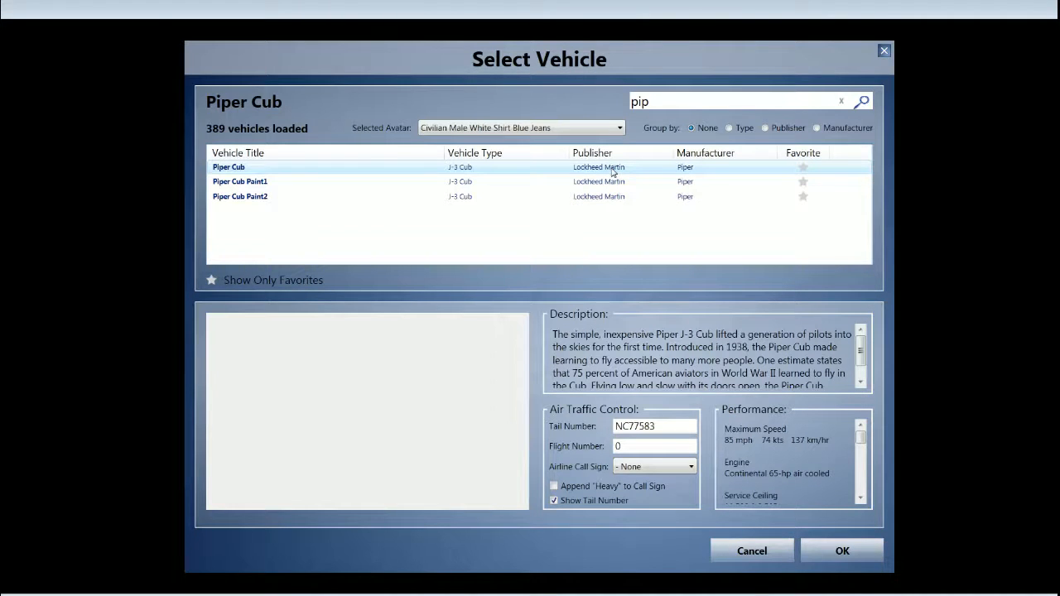
left_click(842, 550)
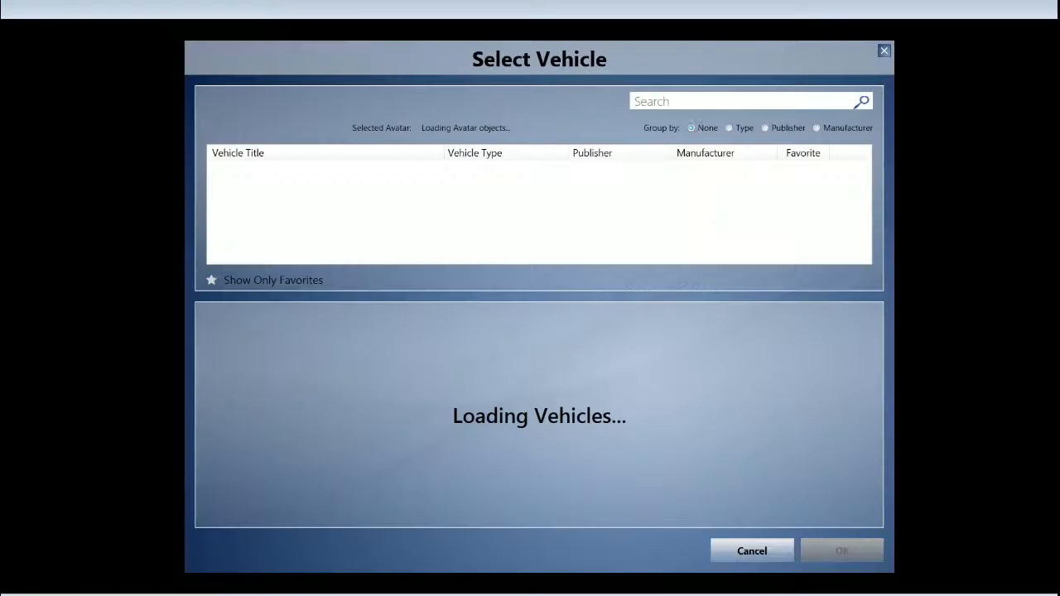
left_click(746, 101)
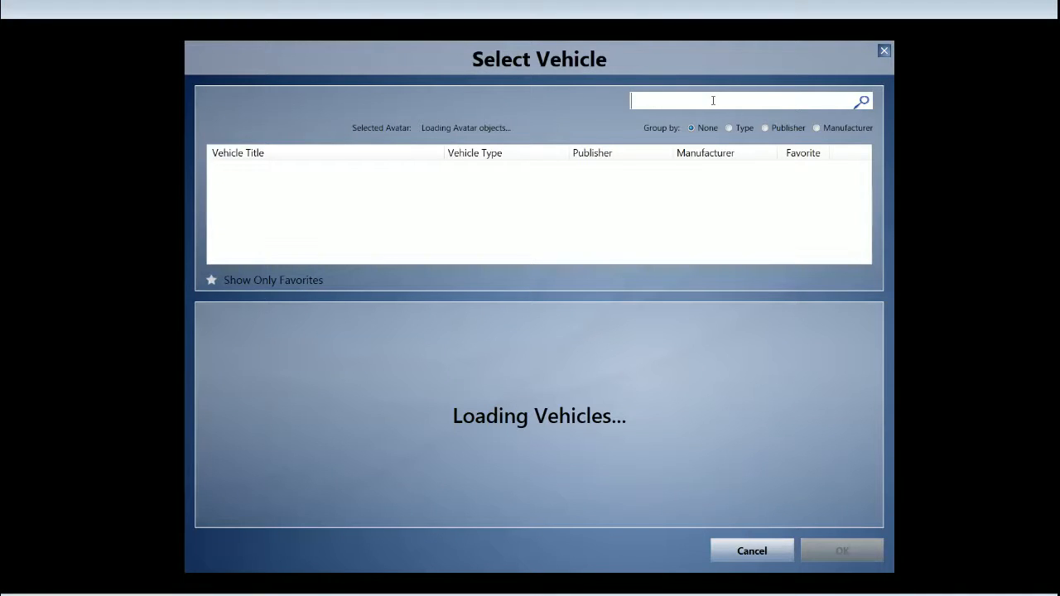
type("rj70")
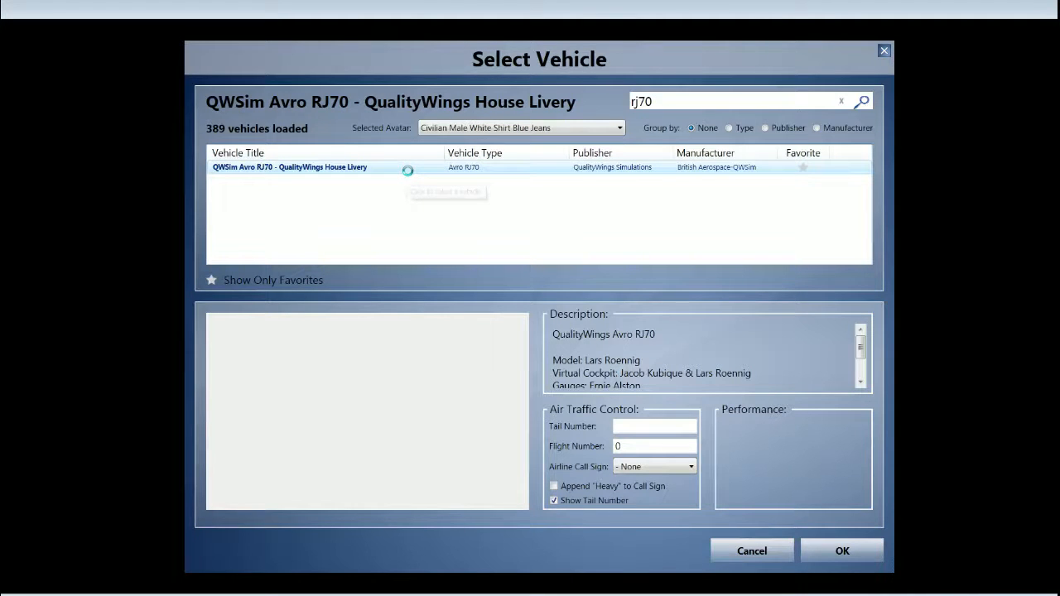
left_click(841, 550)
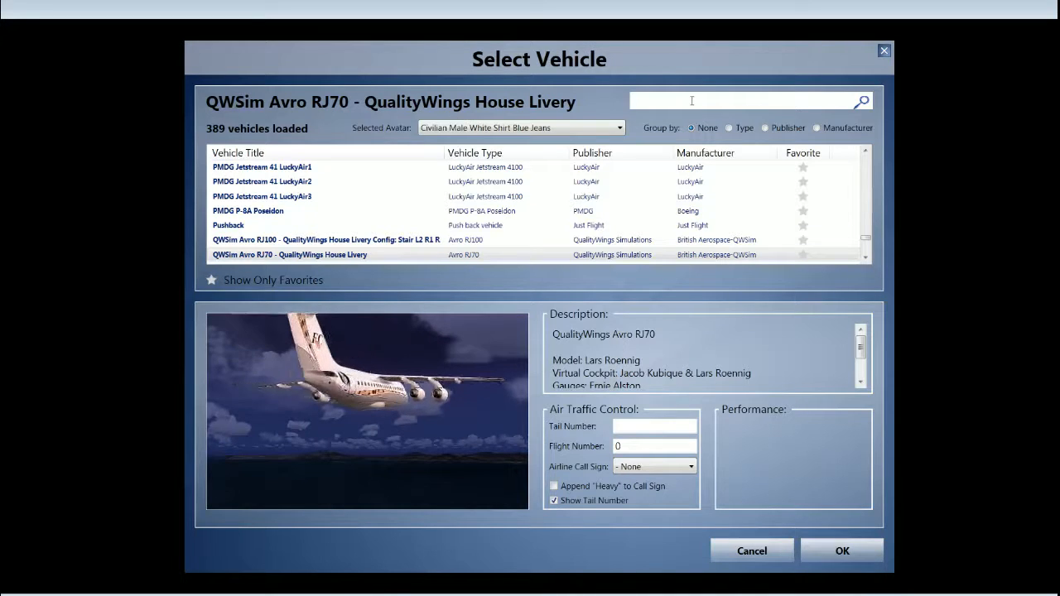
Switch to the Douglas DC3PWk ColombiaAir3, then search 'rj70' and load the RJ70 House Livery
type("dd")
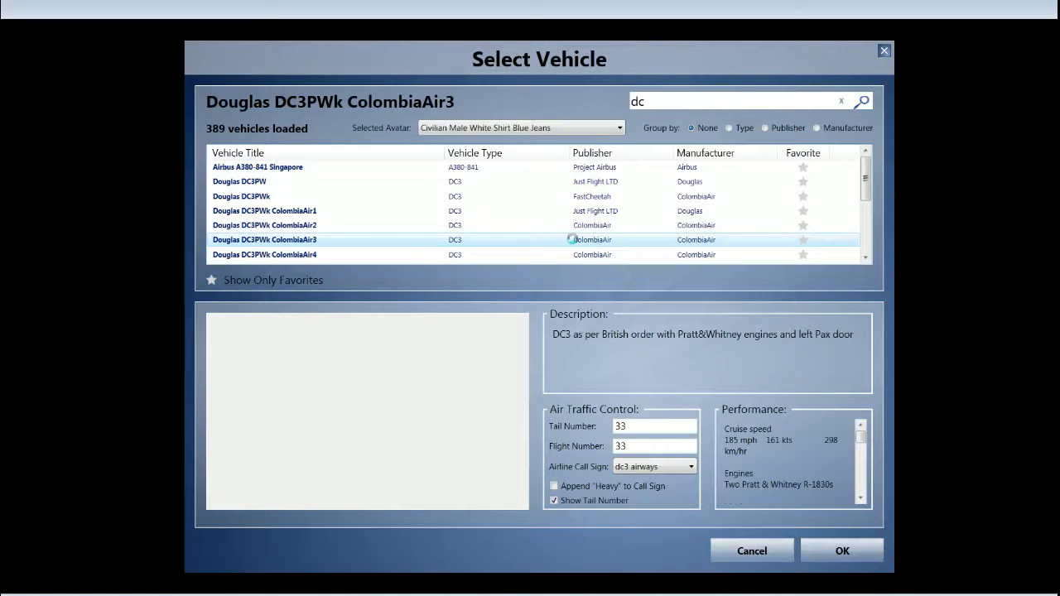
left_click(841, 550)
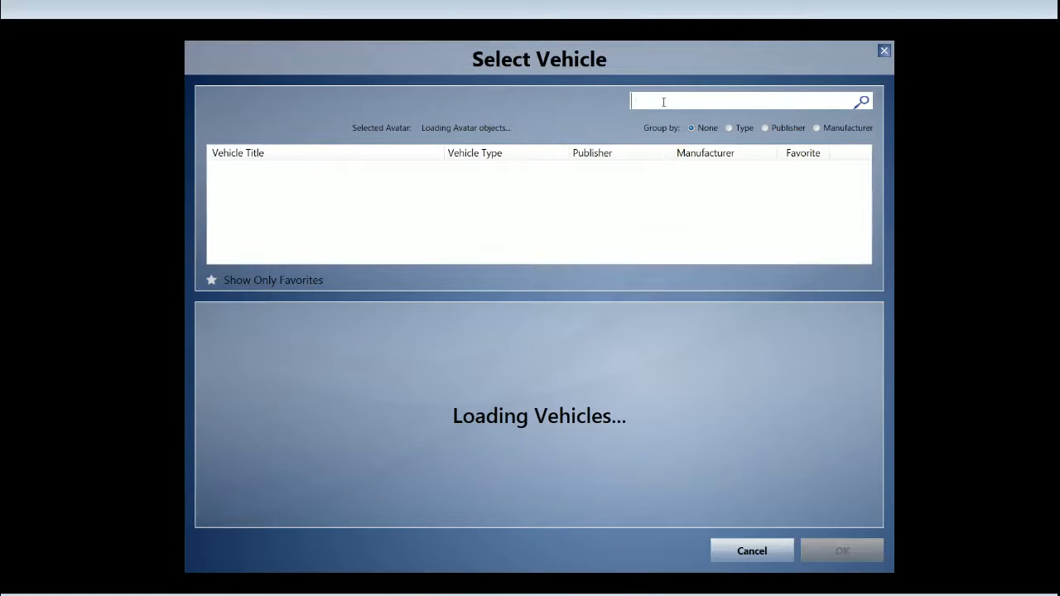
type("rj")
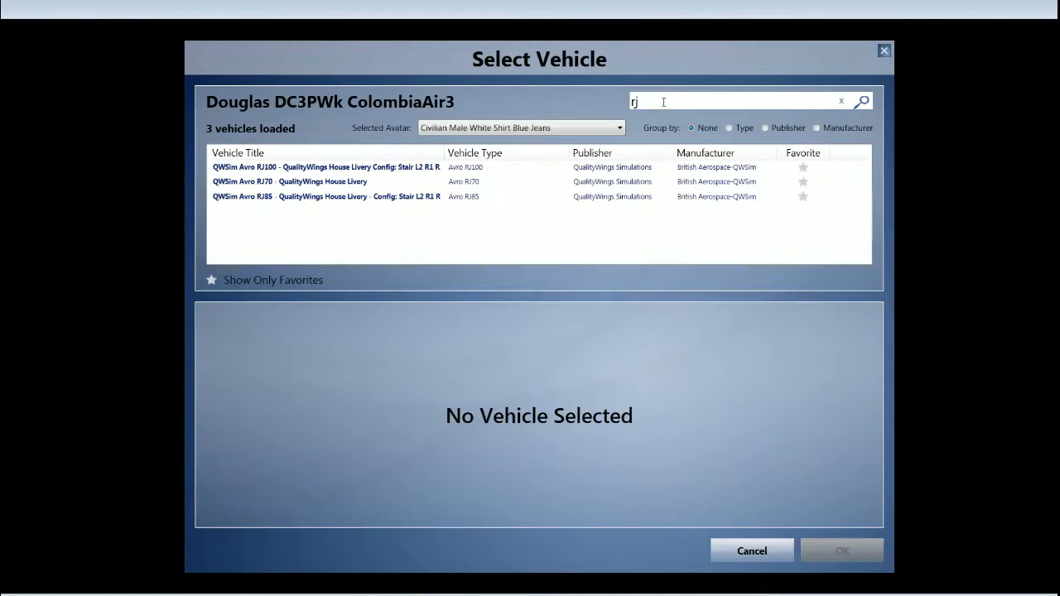
type("70")
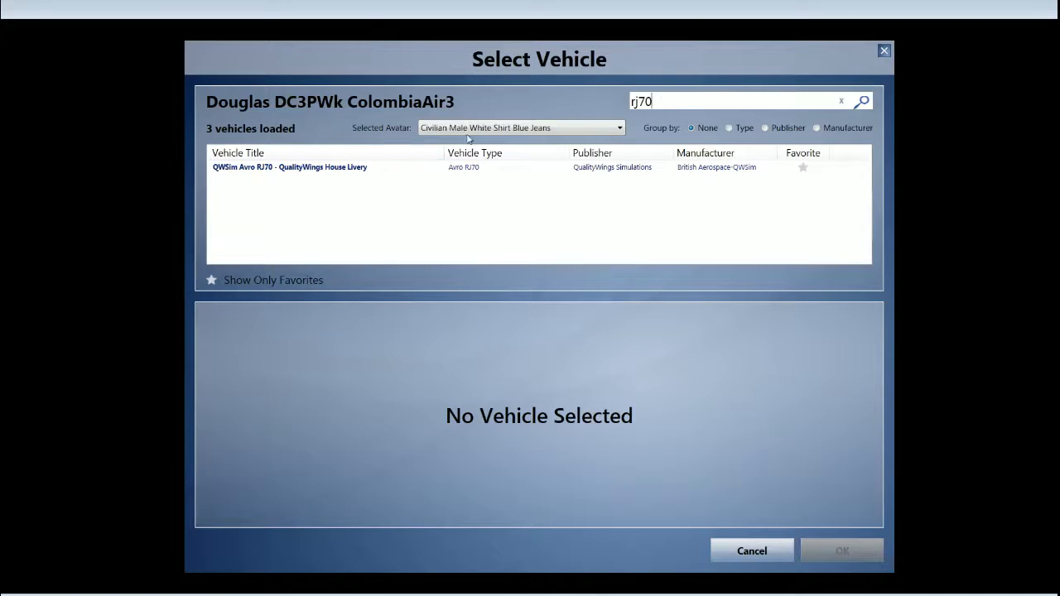
left_click(288, 166)
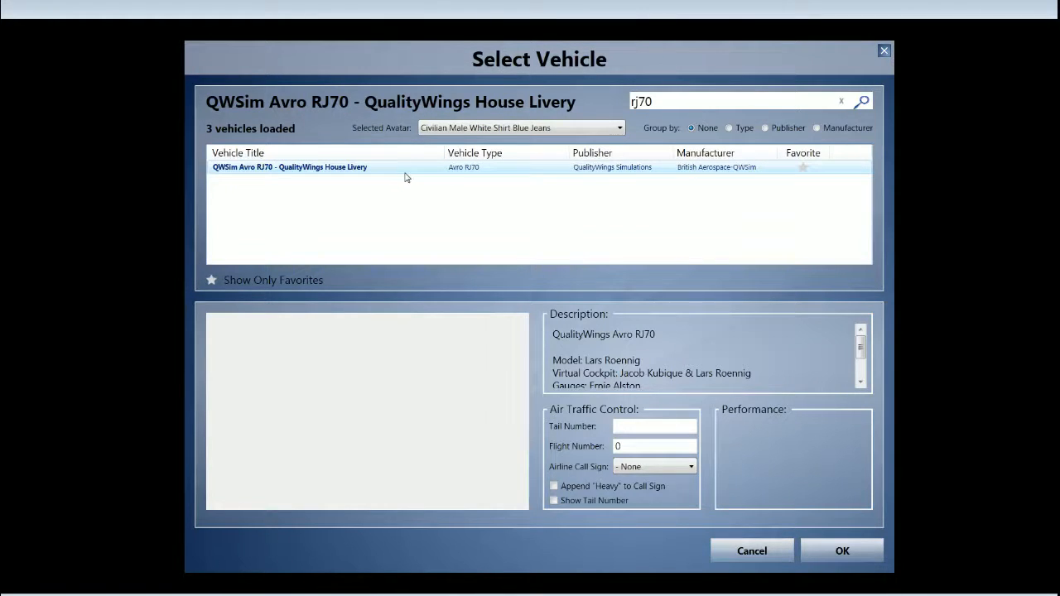
left_click(841, 550)
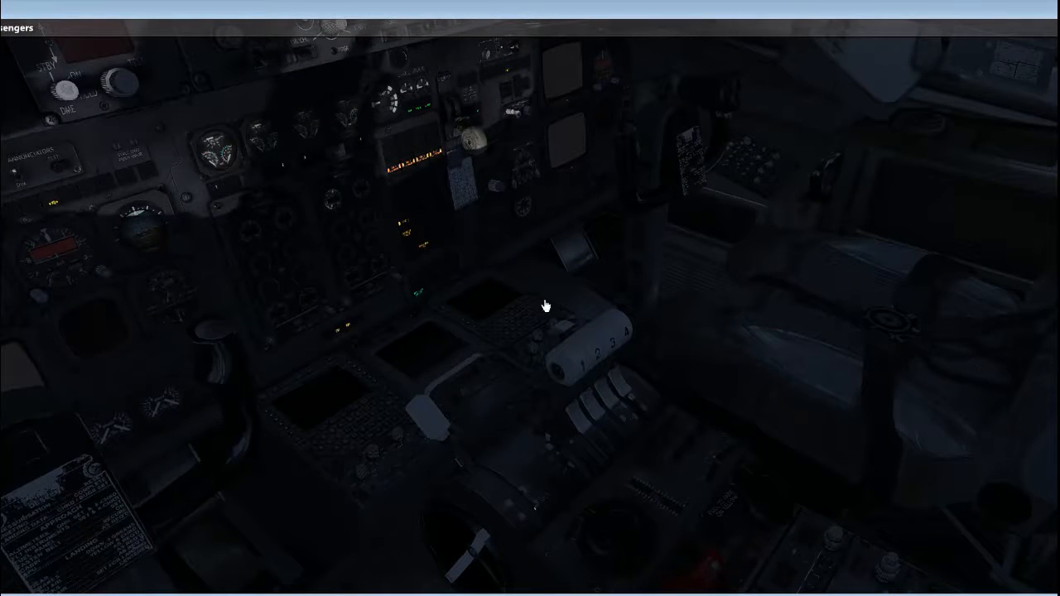
mouse_move(600, 351)
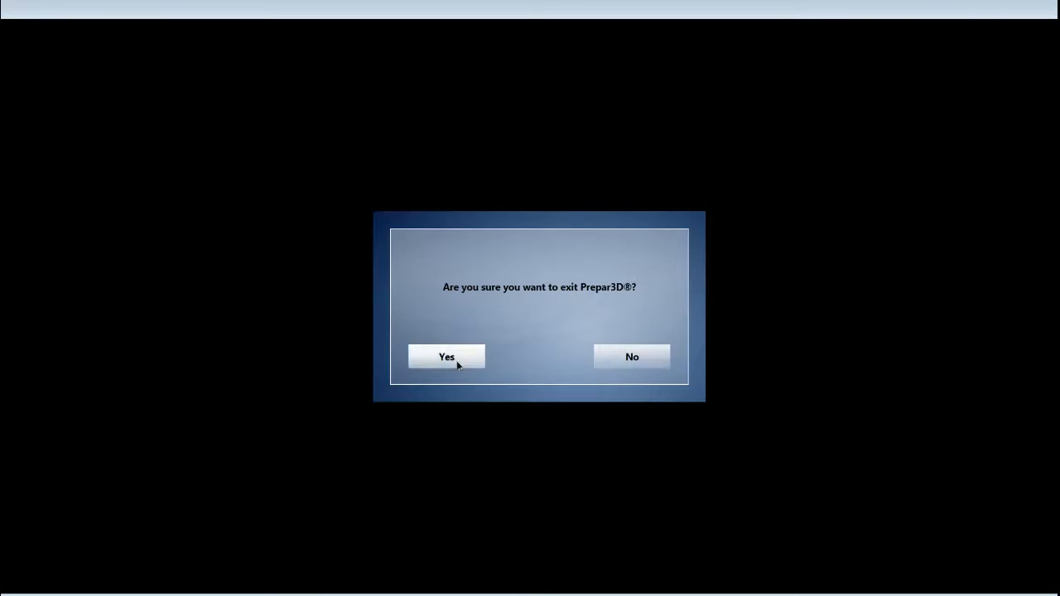
Confirm quitting Prepar3D and dismiss the Visual C++ Runtime Library error
left_click(447, 358)
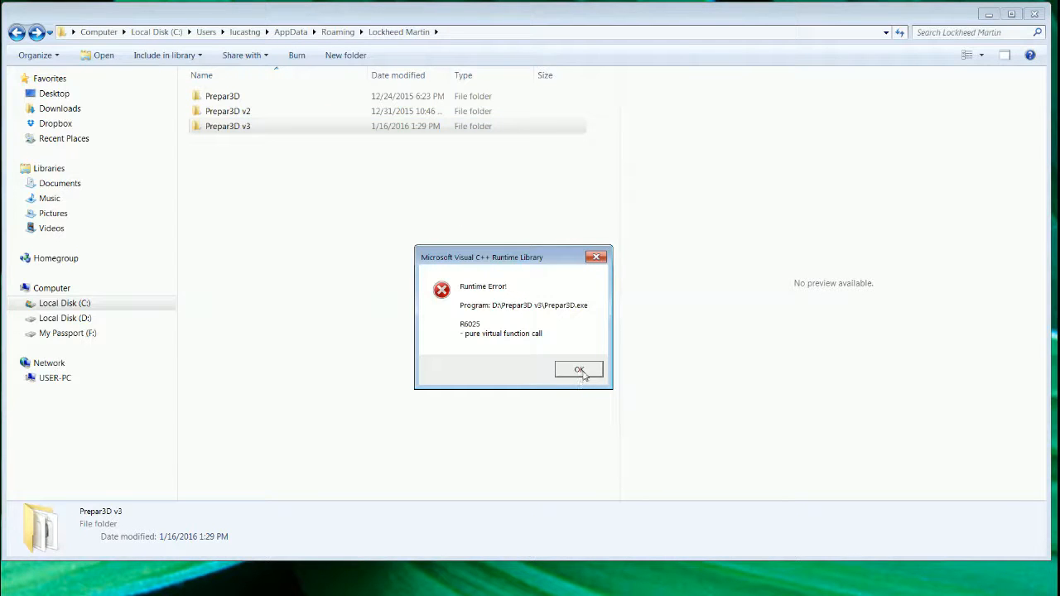
mouse_move(500, 322)
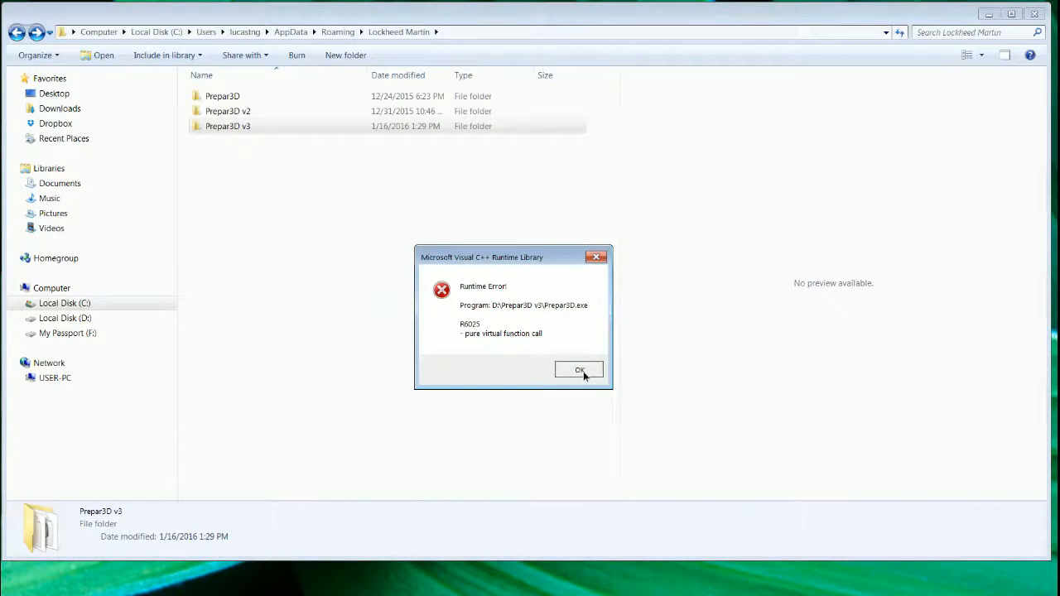
left_click(579, 369)
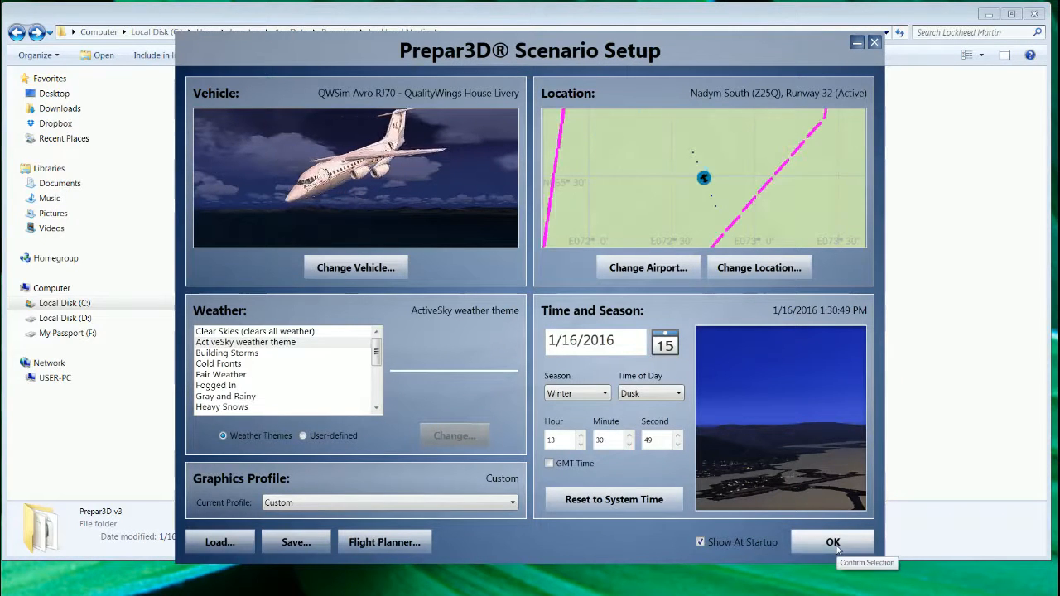
Confirm Scenario Setup to load the QualityWings RJ70 flight at Nadym South
left_click(832, 542)
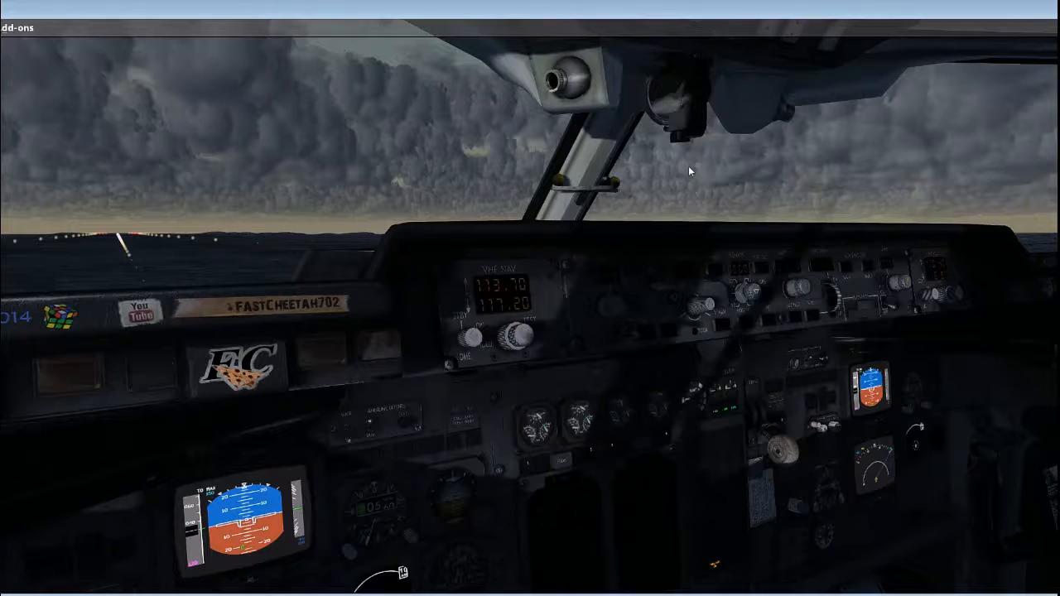
mouse_move(615, 298)
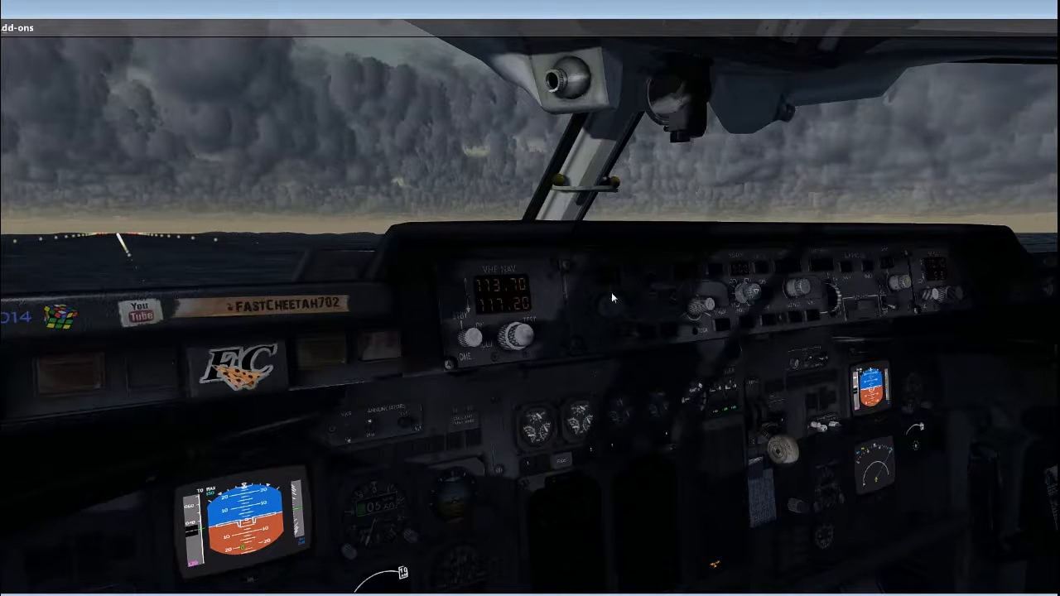